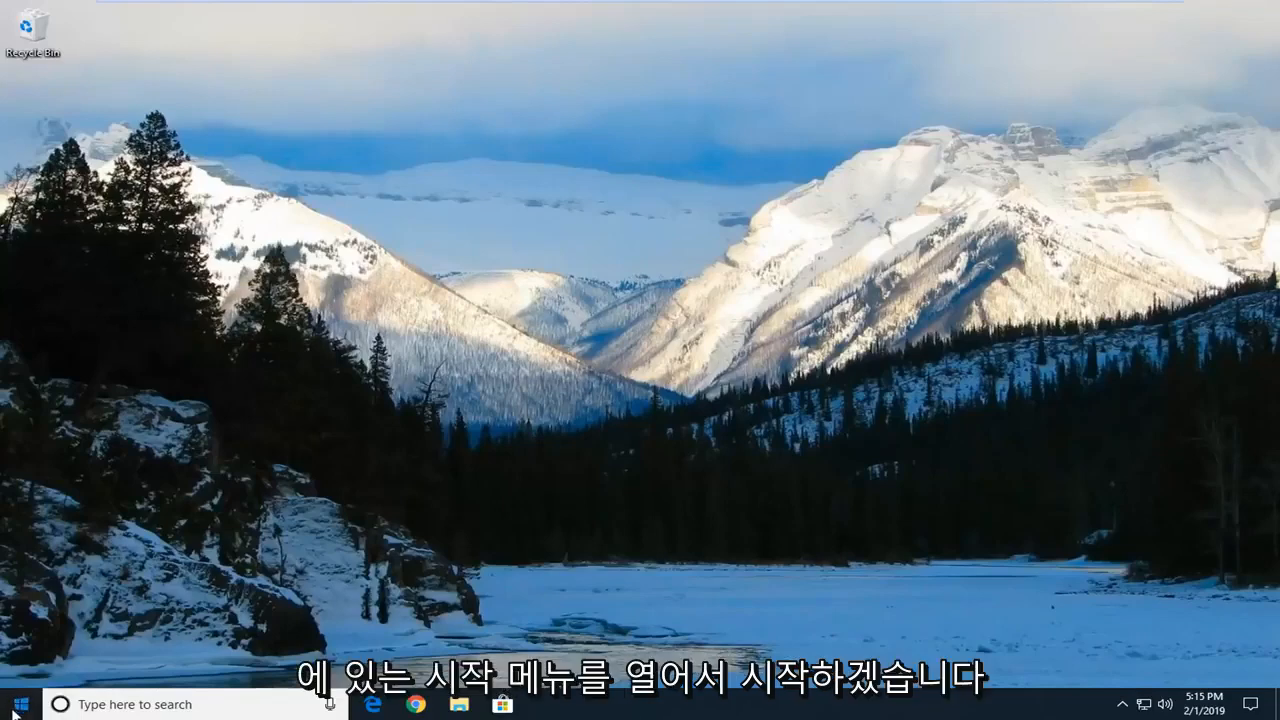
Step: Launch Remote Desktop Connection from a Start menu search for 'remote desktop connection'
click(16, 704)
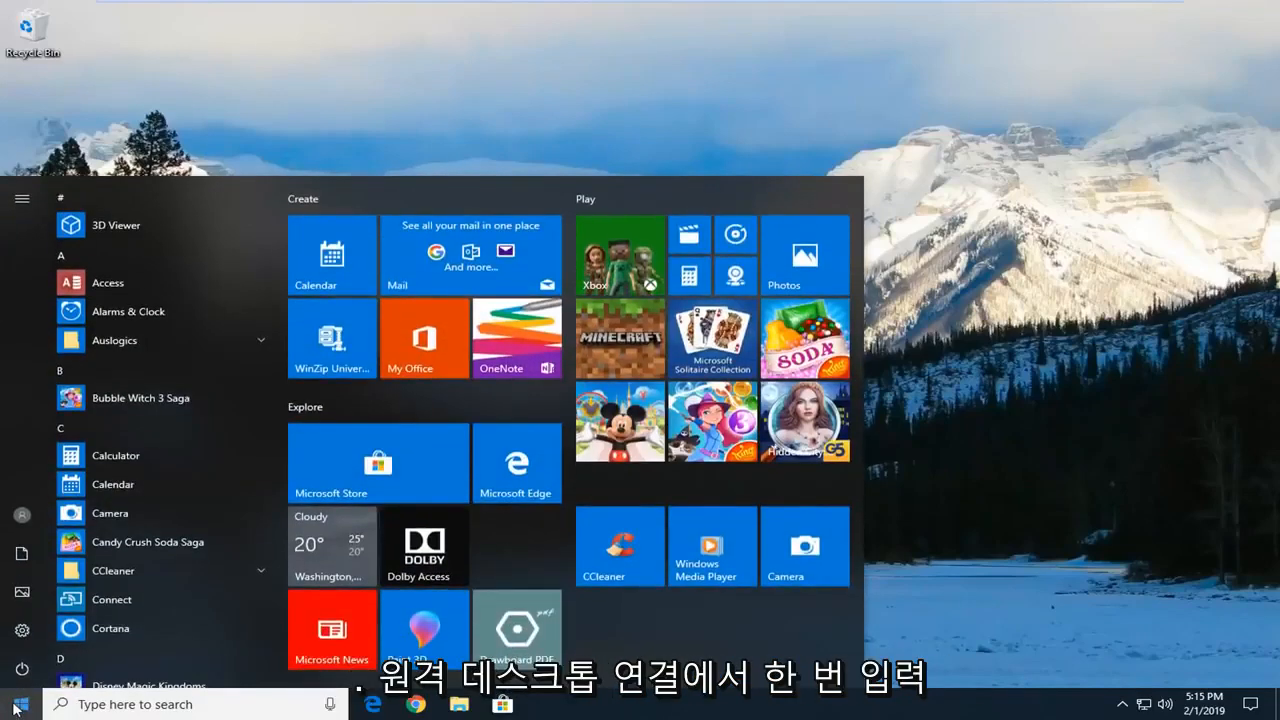
text(remote desktop c)
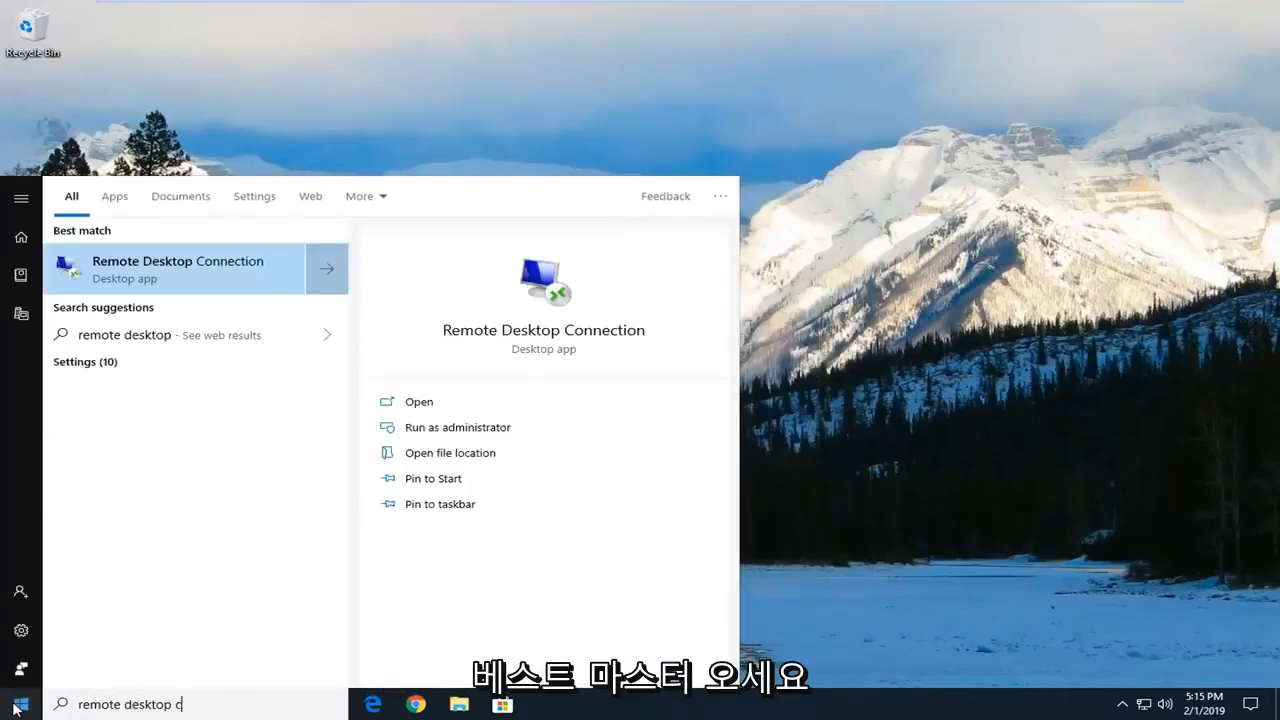
text(onnection)
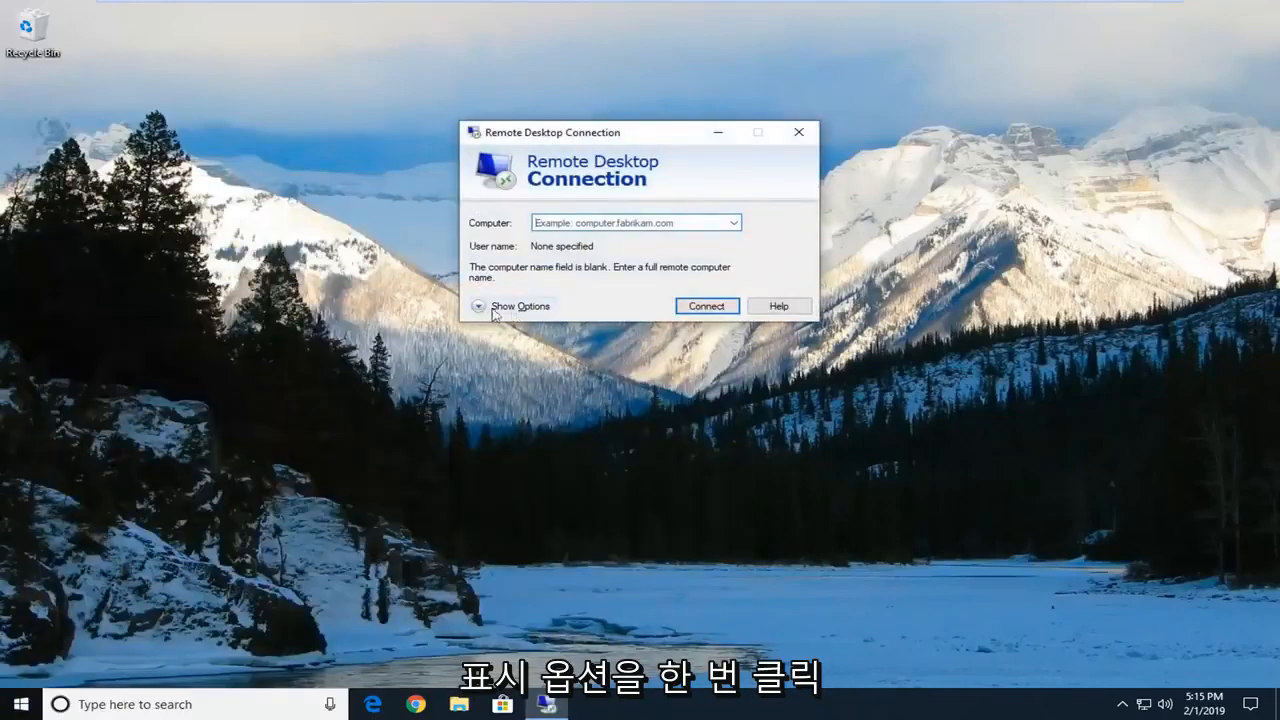
Step: Confirm 'Reconnect if the connection is dropped' stays enabled under Experience, then close the window
click(520, 306)
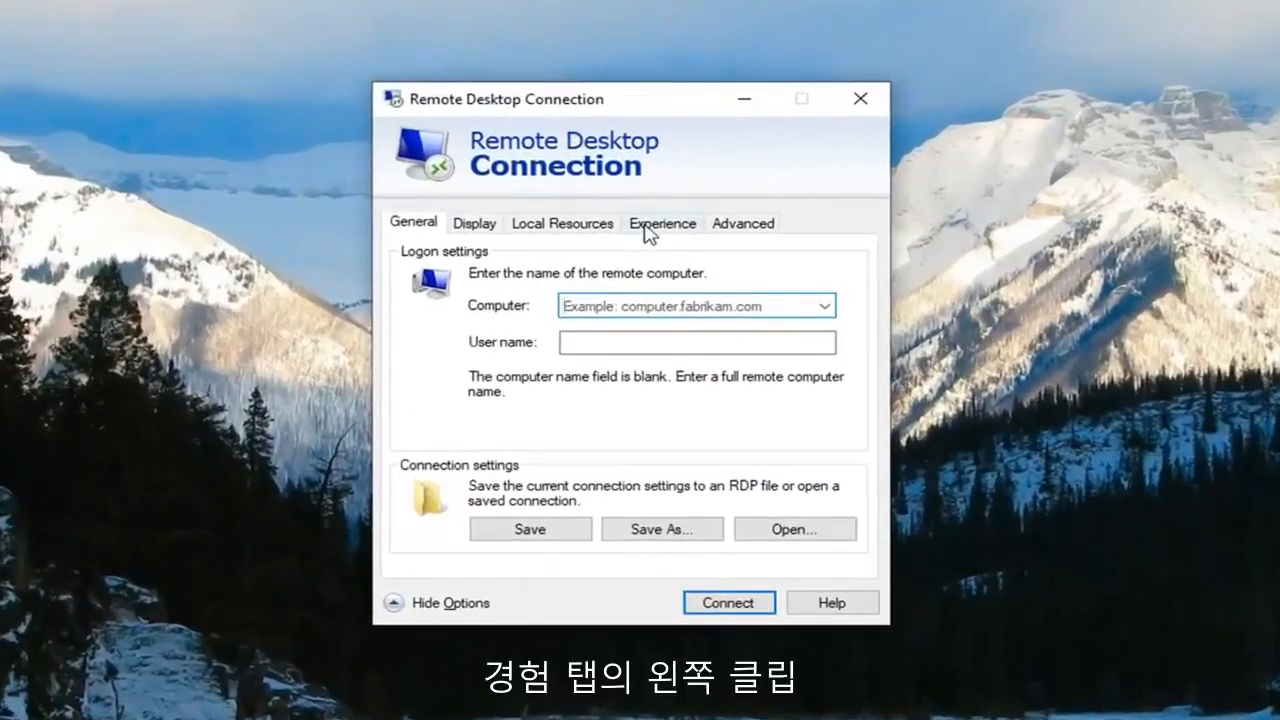
click(662, 224)
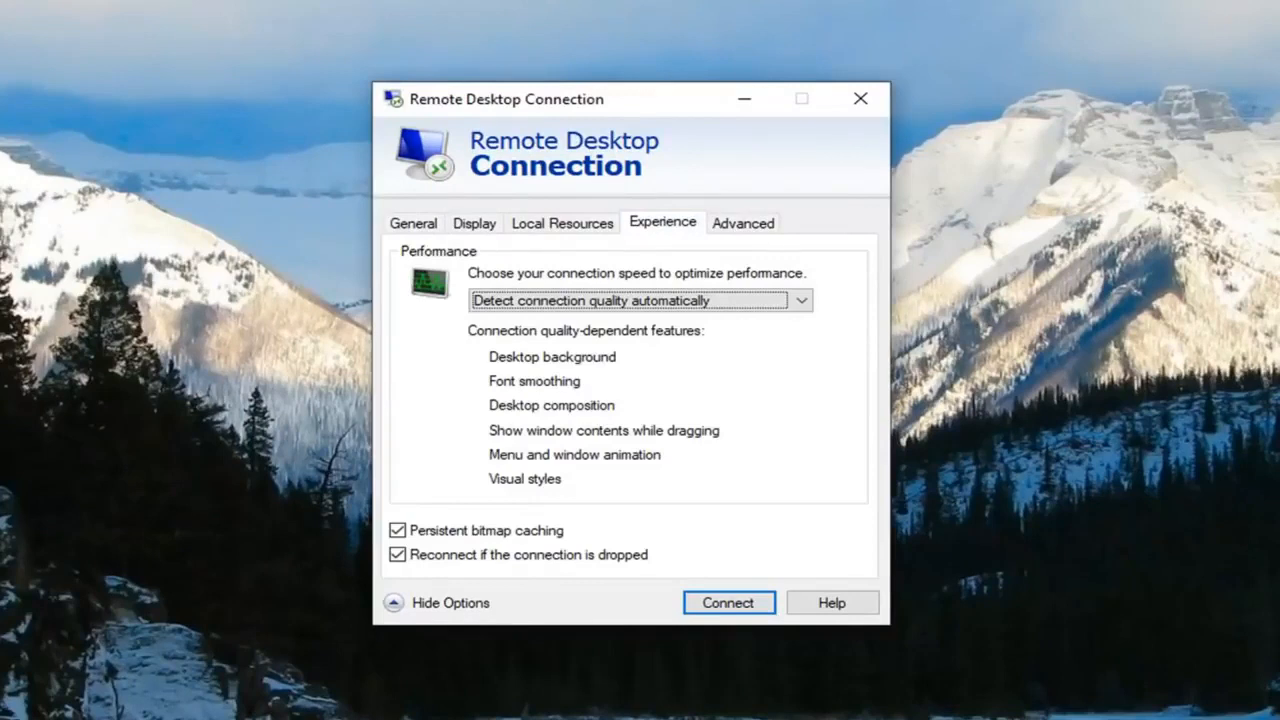
click(398, 556)
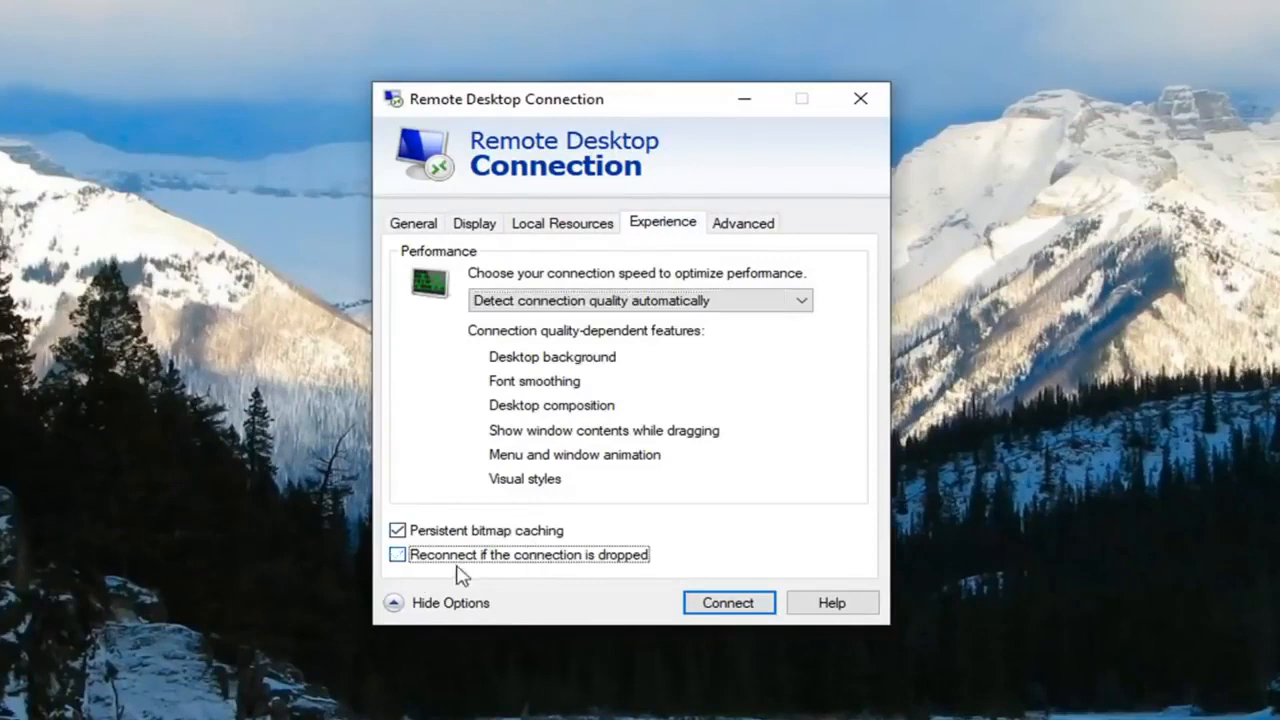
click(398, 554)
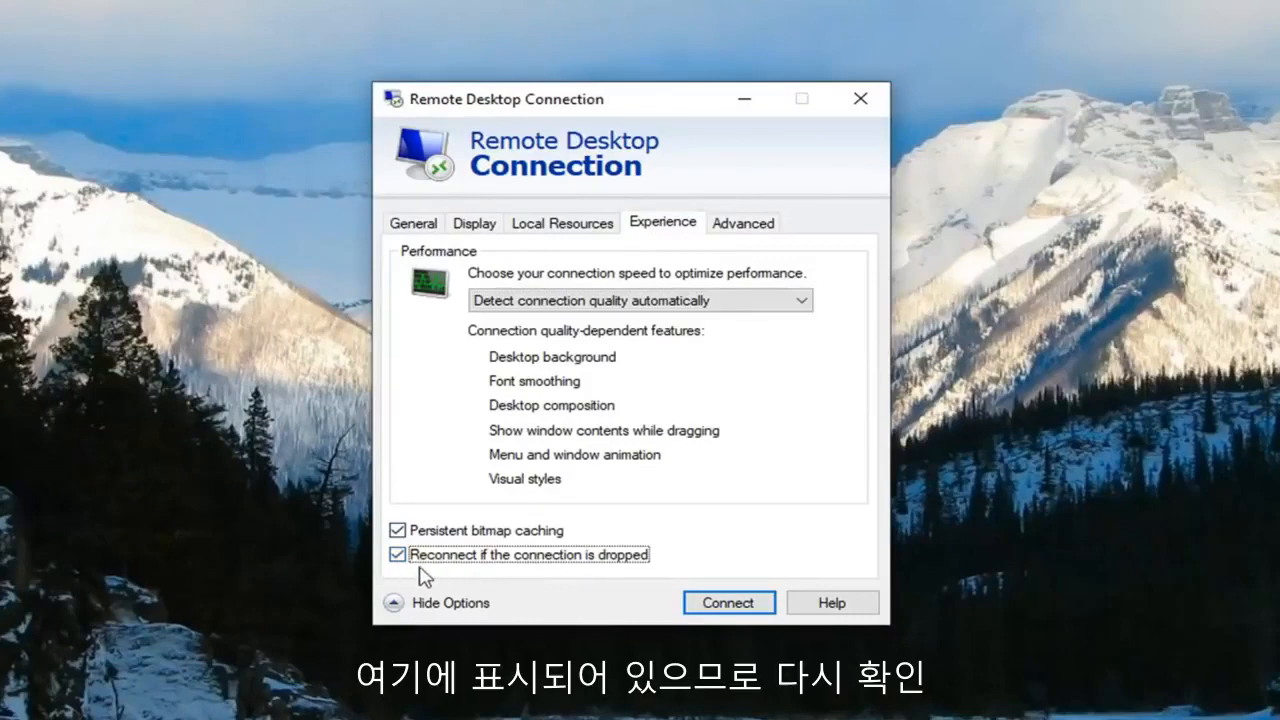
click(728, 602)
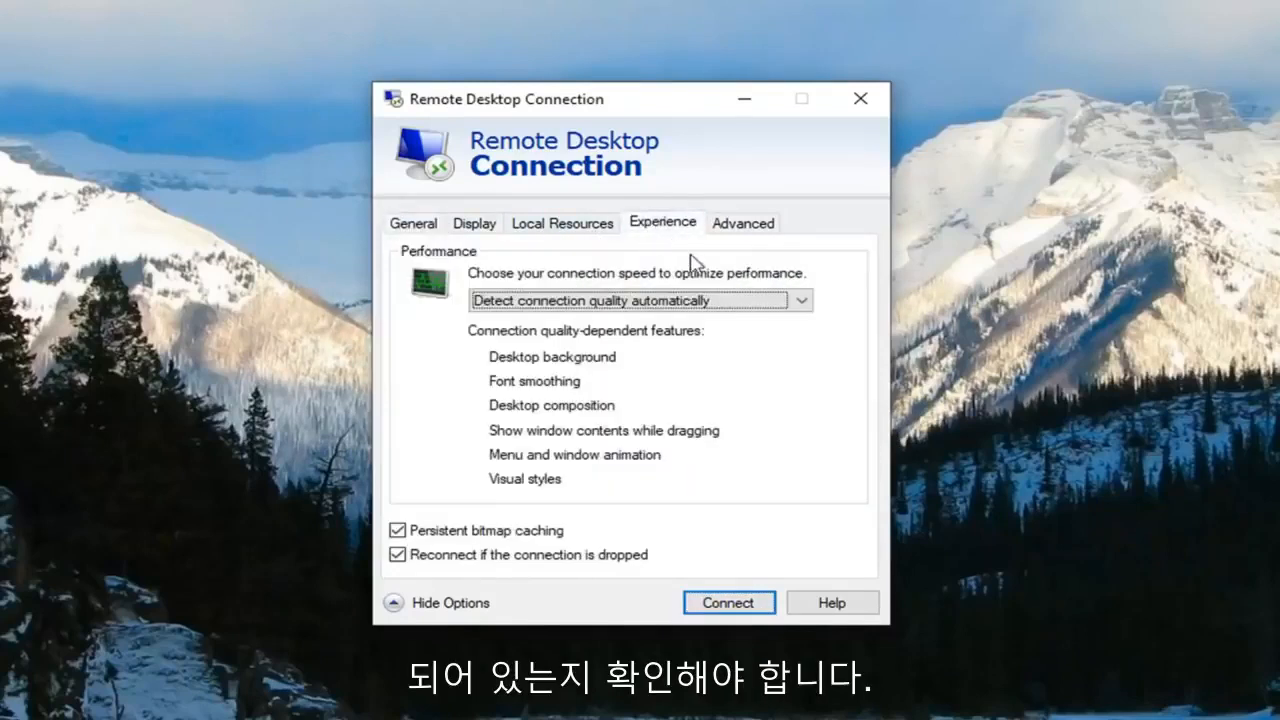
mouse_move(476, 552)
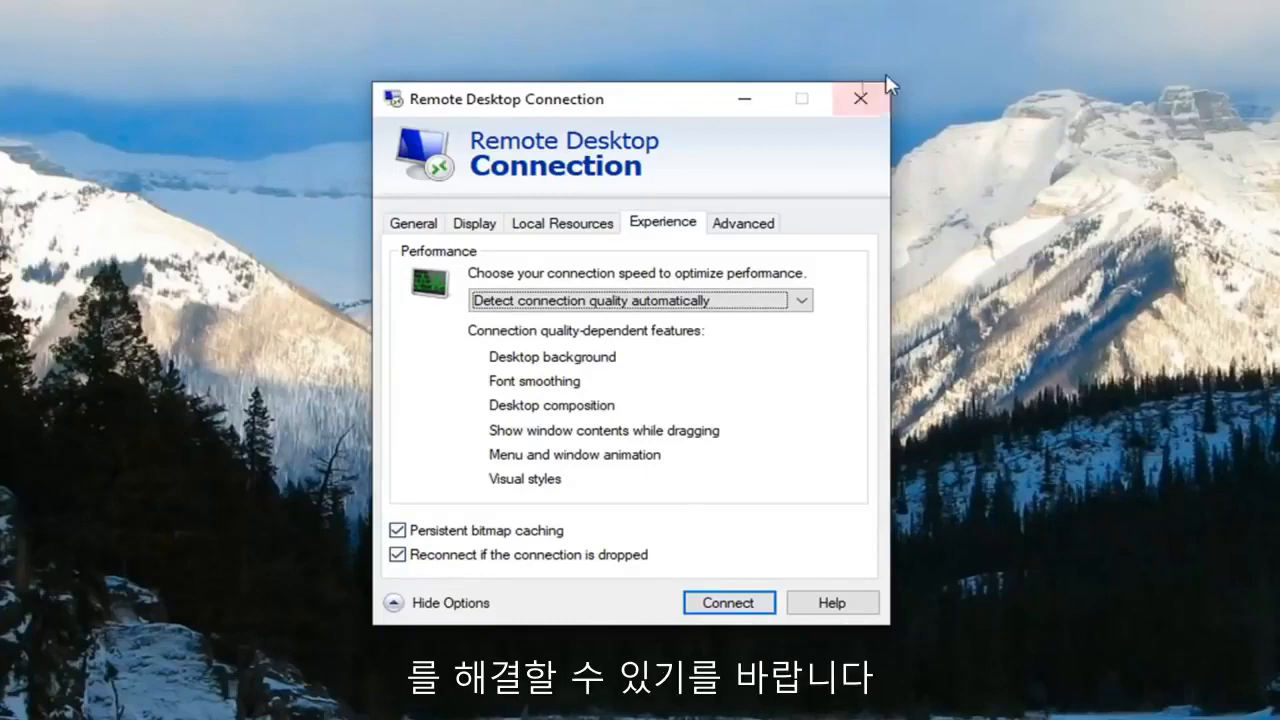
click(858, 98)
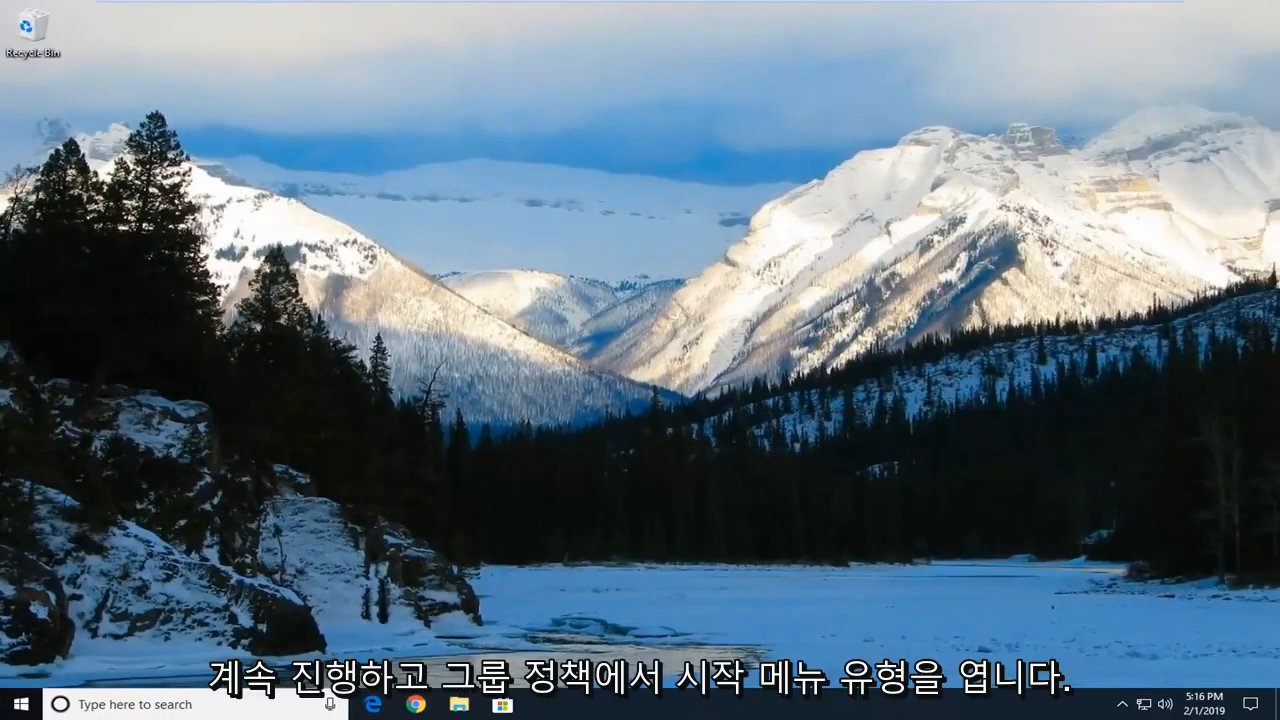
Step: Open the Local Group Policy Editor from a Start menu search for 'group policy'
click(16, 704)
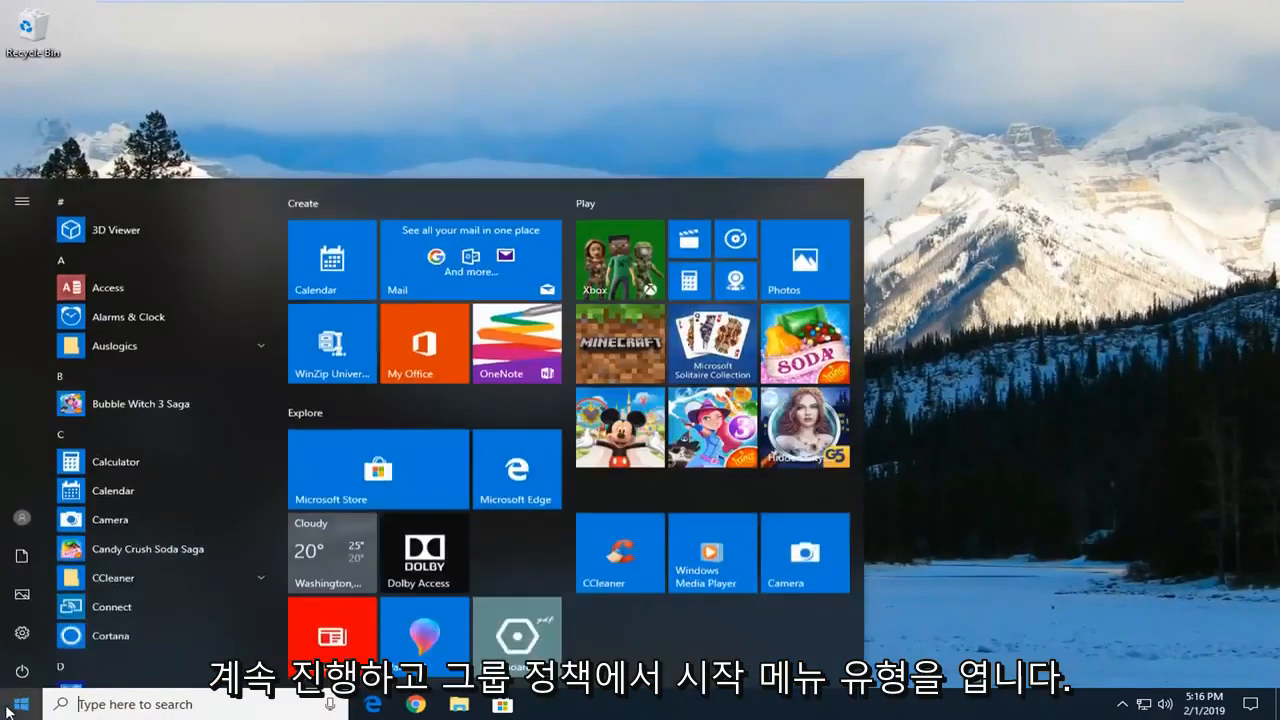
text(group po)
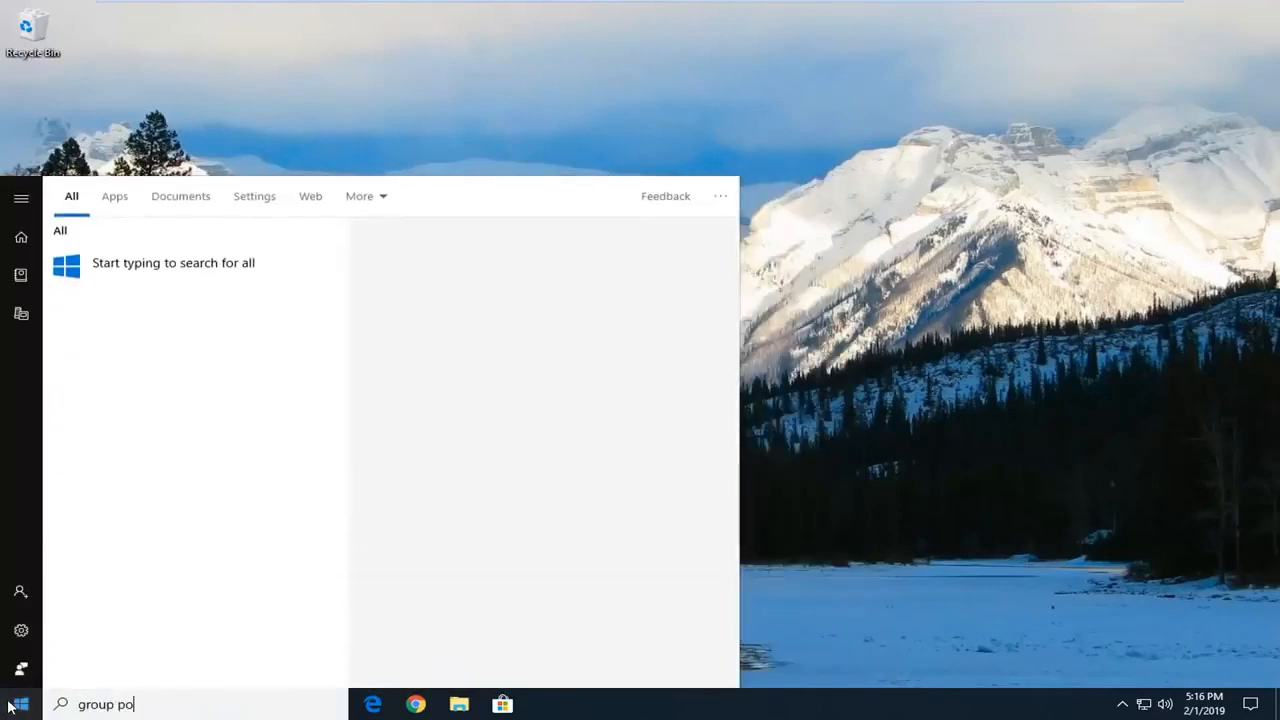
text(licy)
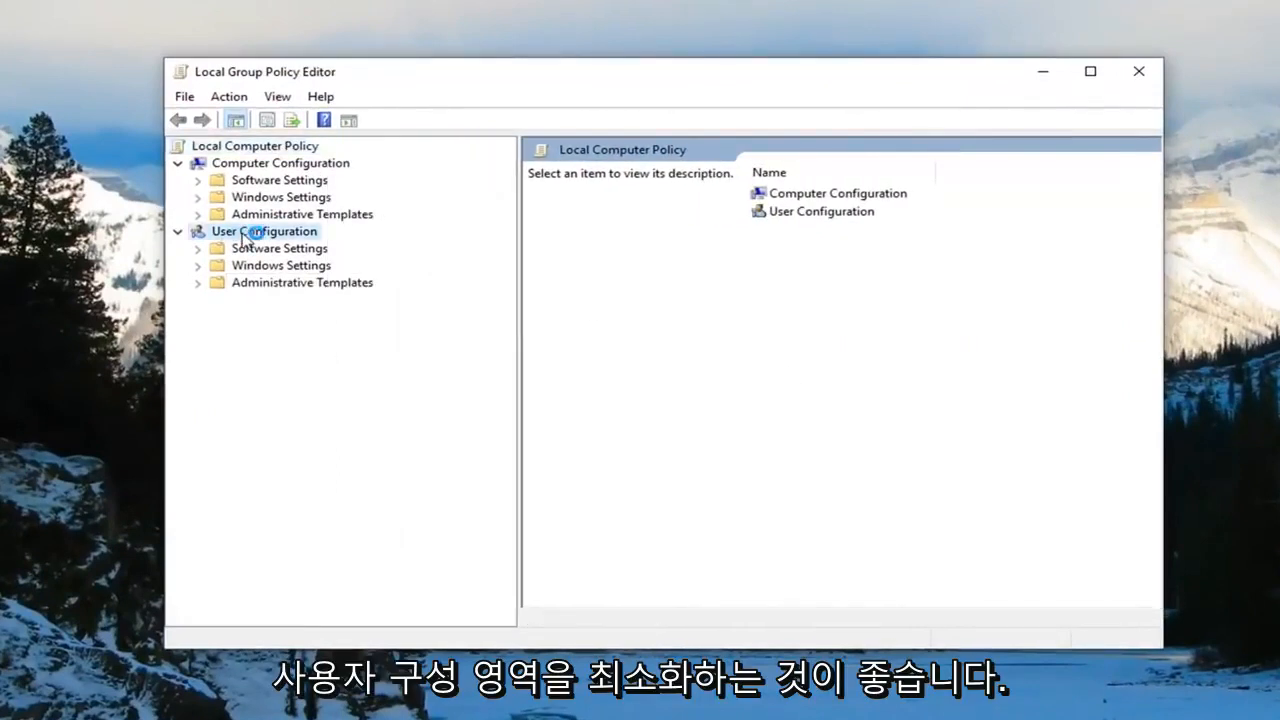
Step: Collapse the User Configuration branch, leaving Computer Configuration's categories shown
click(264, 232)
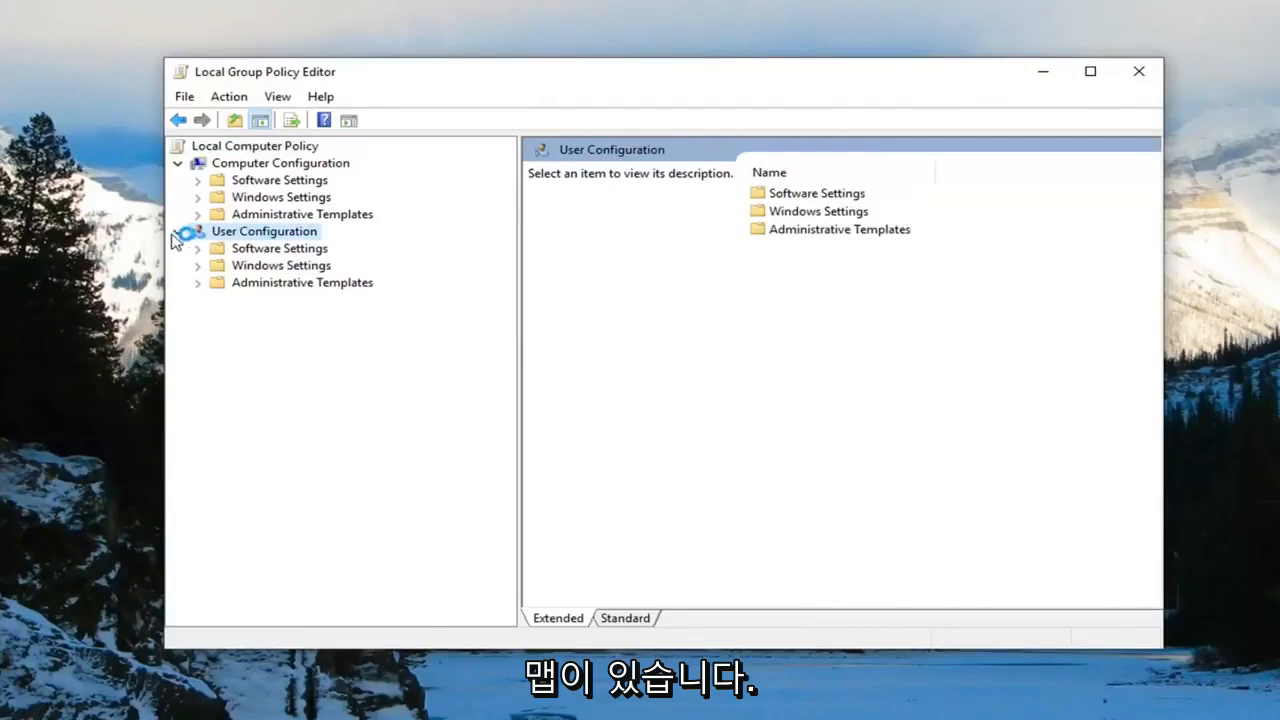
mouse_move(184, 238)
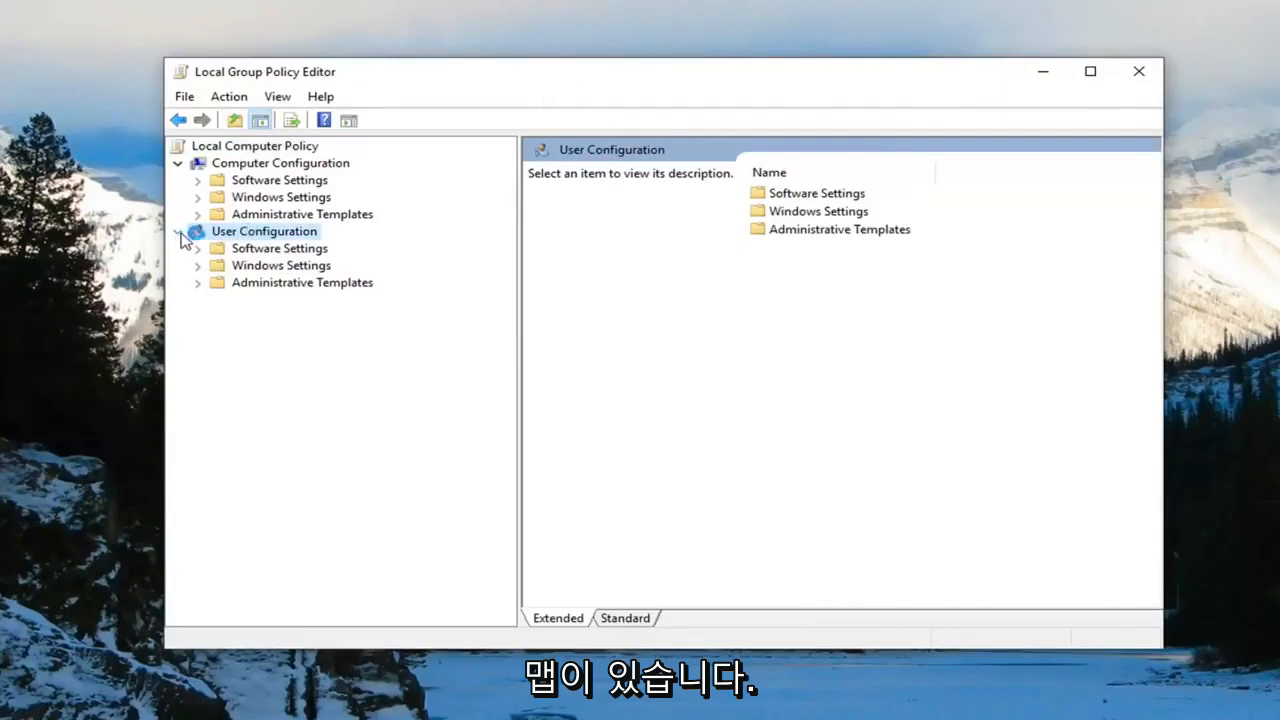
click(196, 232)
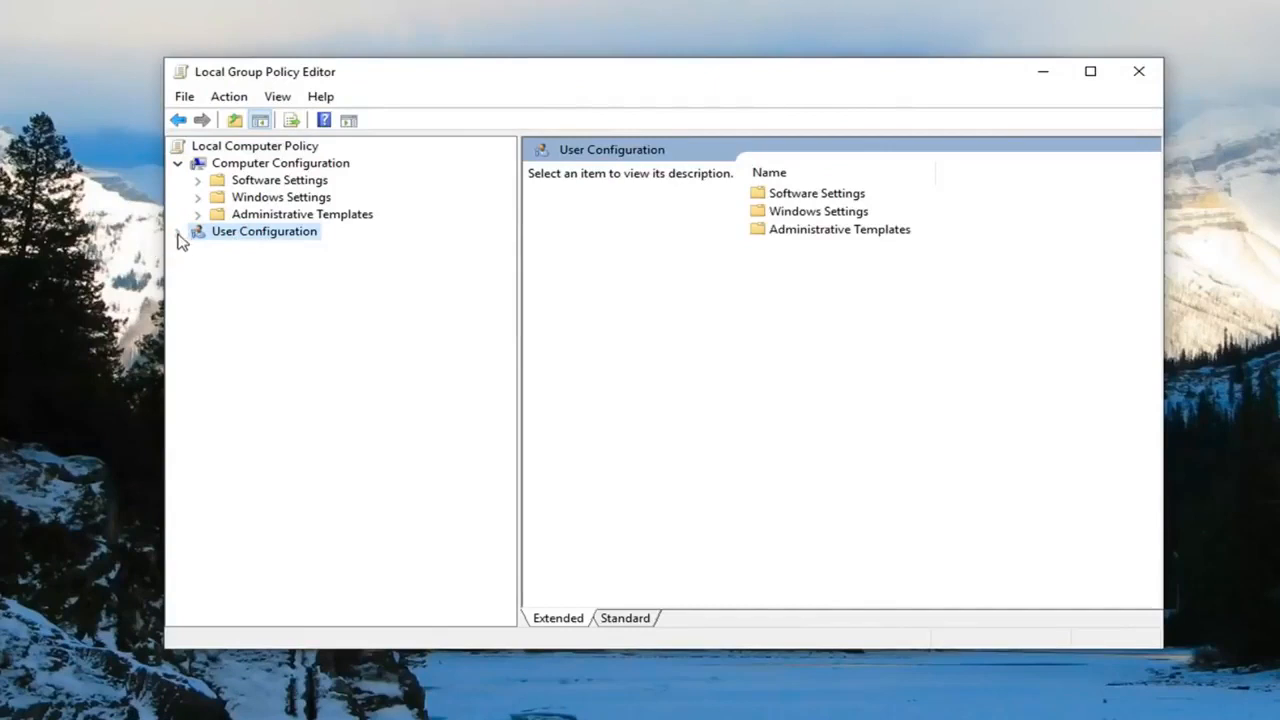
click(176, 232)
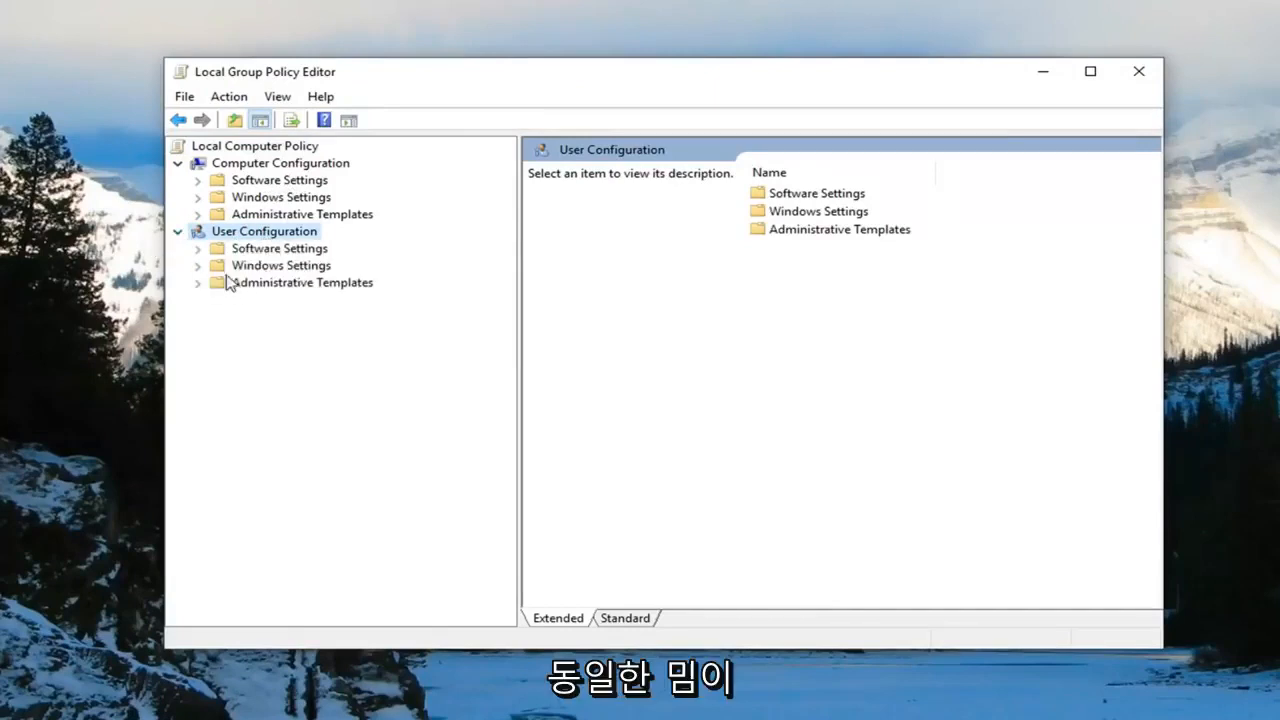
mouse_move(178, 240)
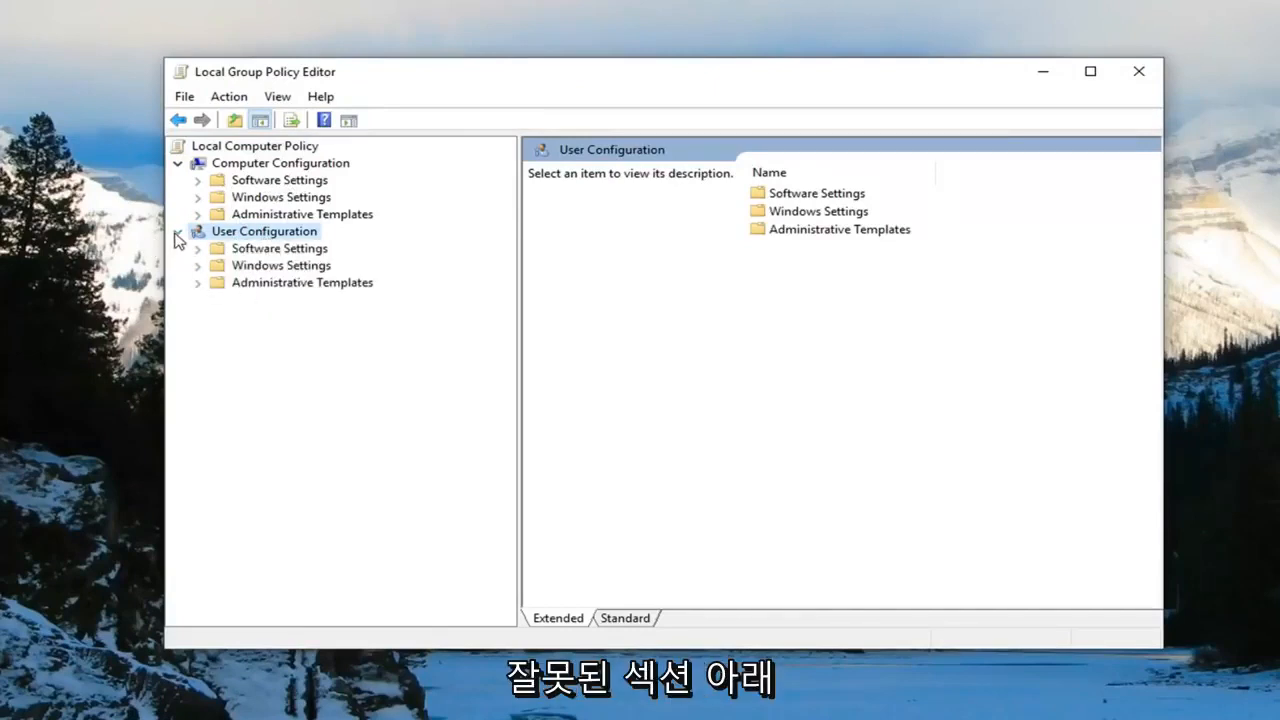
click(176, 232)
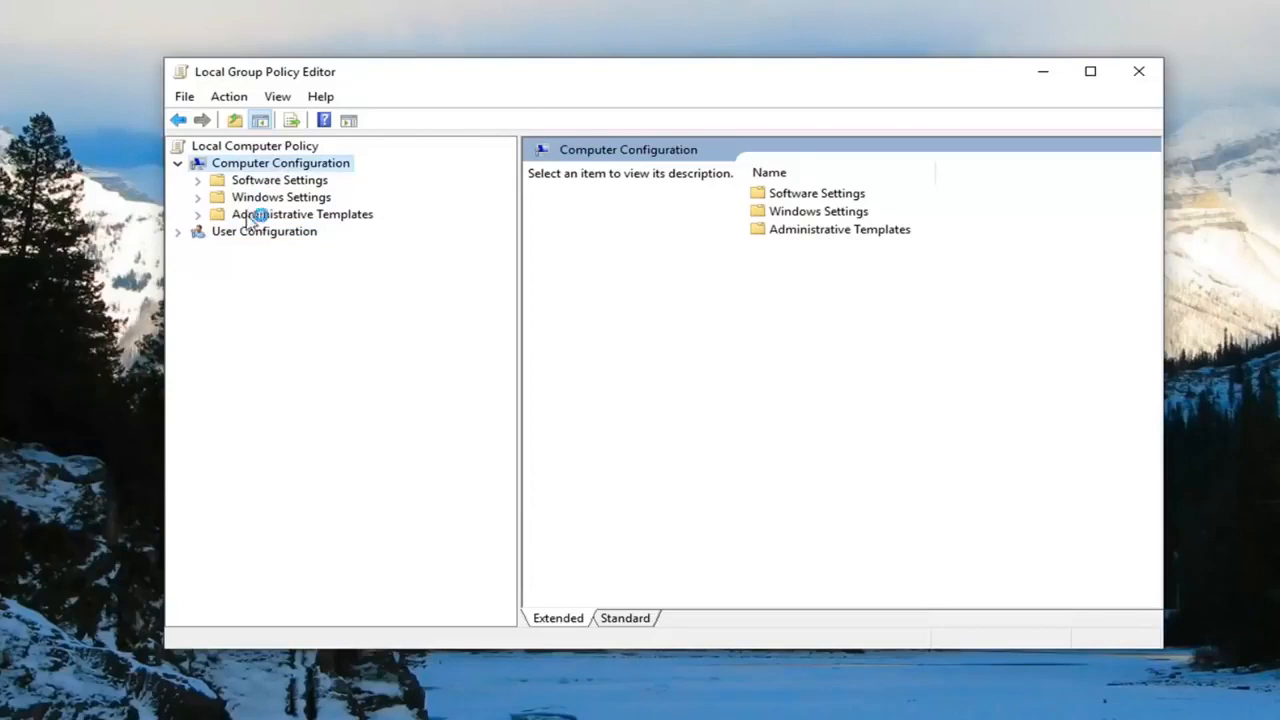
Step: Expand Administrative Templates > Windows Components > Remote Desktop Services > Remote Desktop Session Host > Security
click(302, 214)
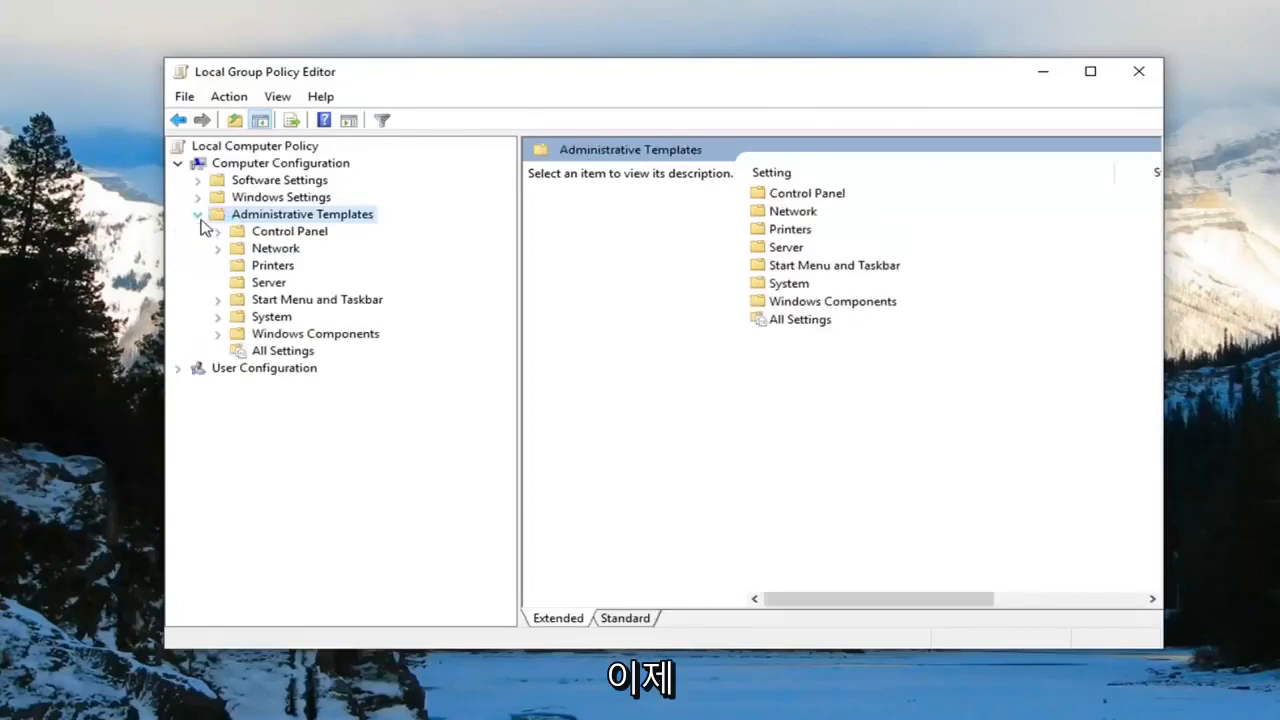
mouse_move(252, 350)
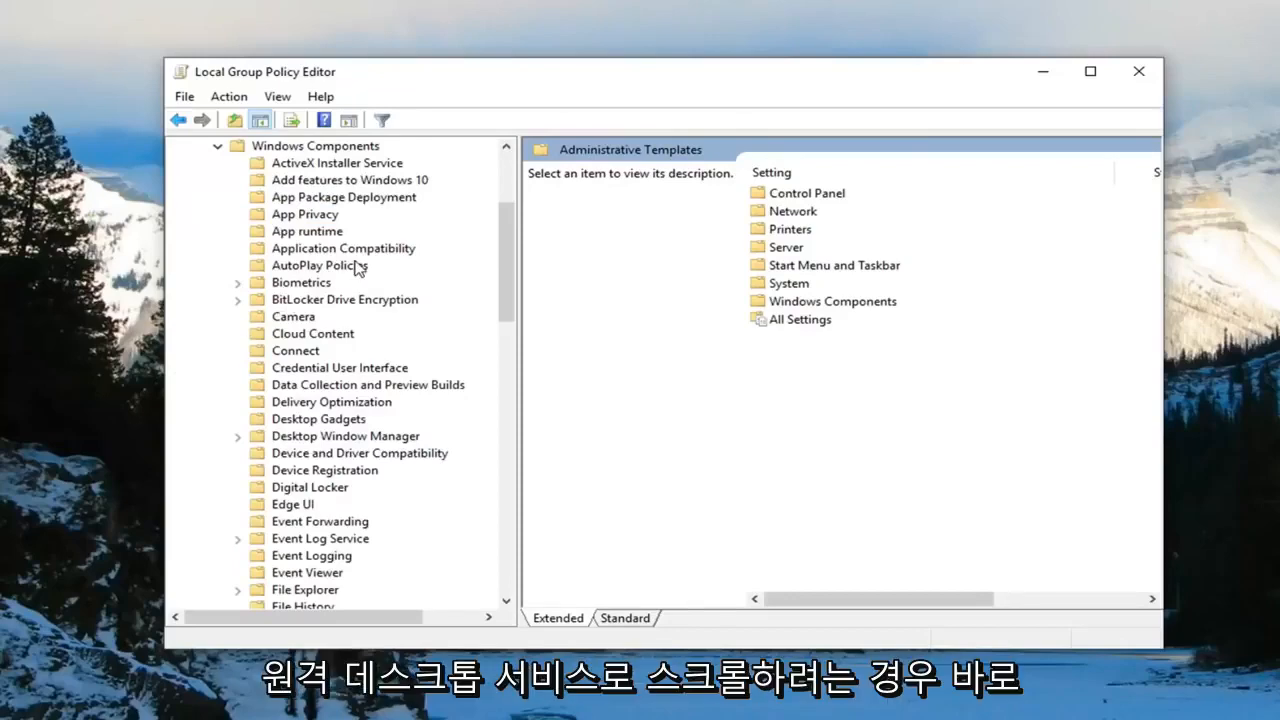
scroll(down, 3)
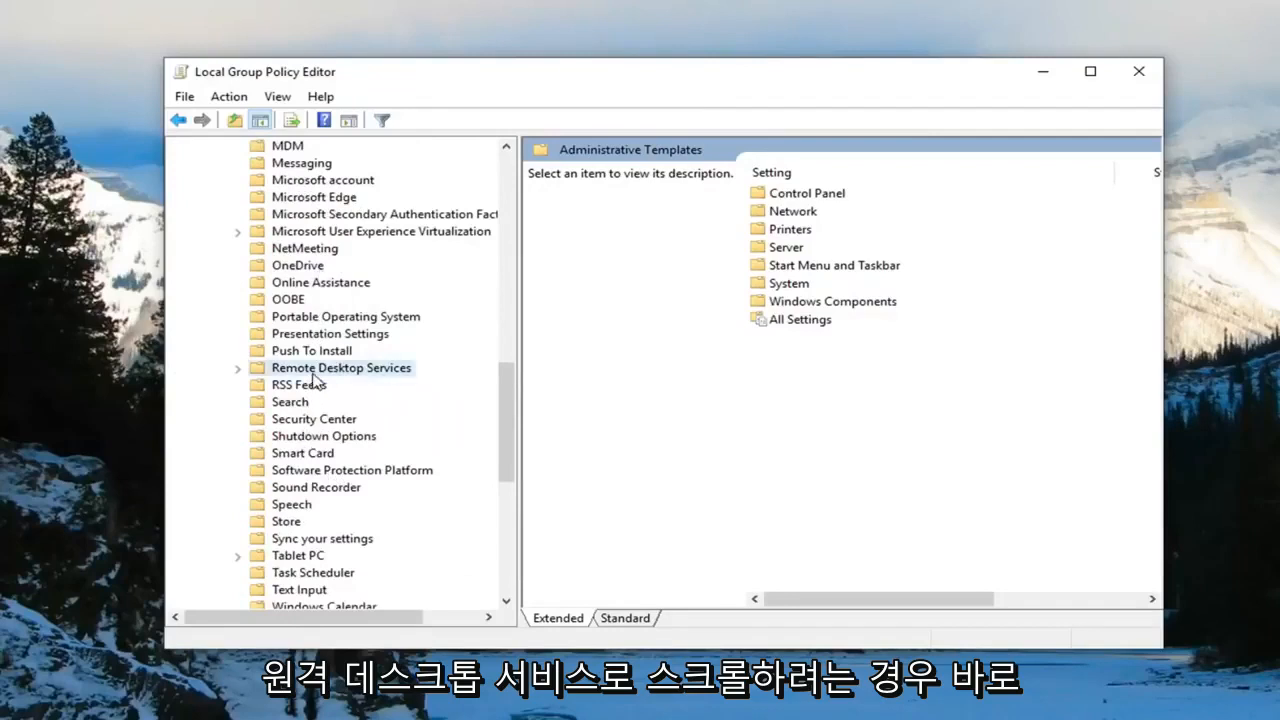
click(340, 368)
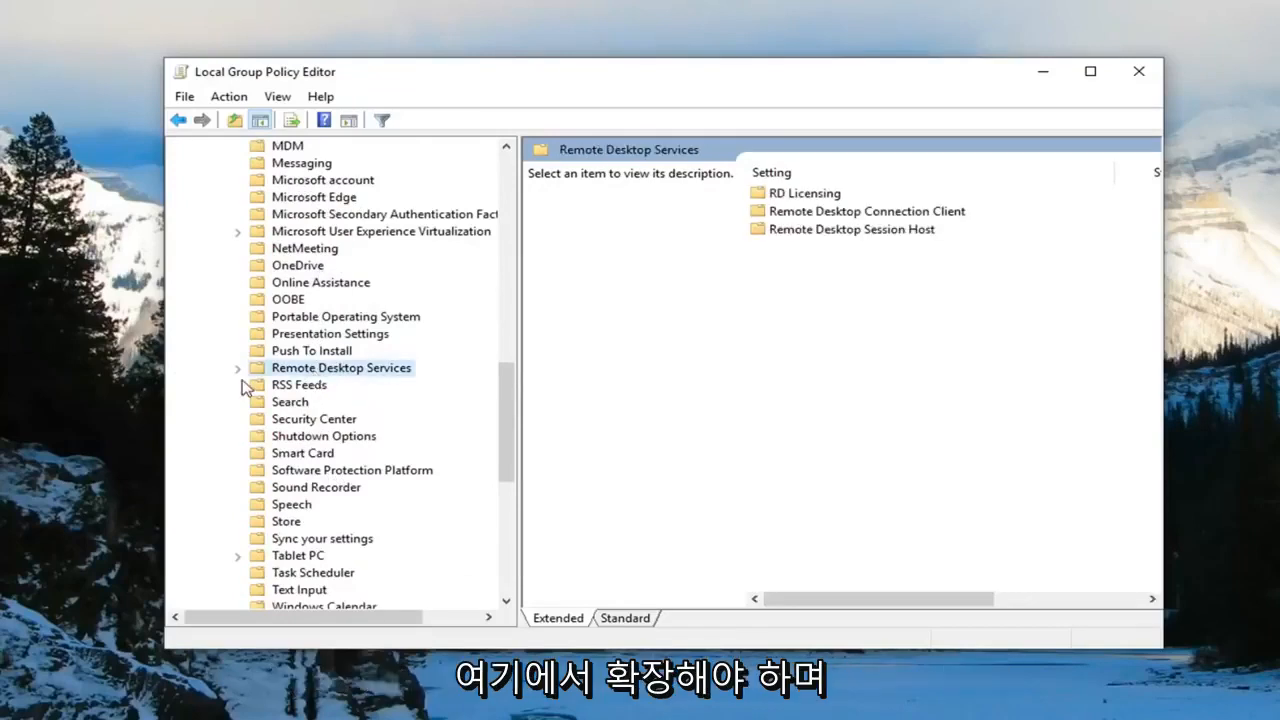
click(238, 368)
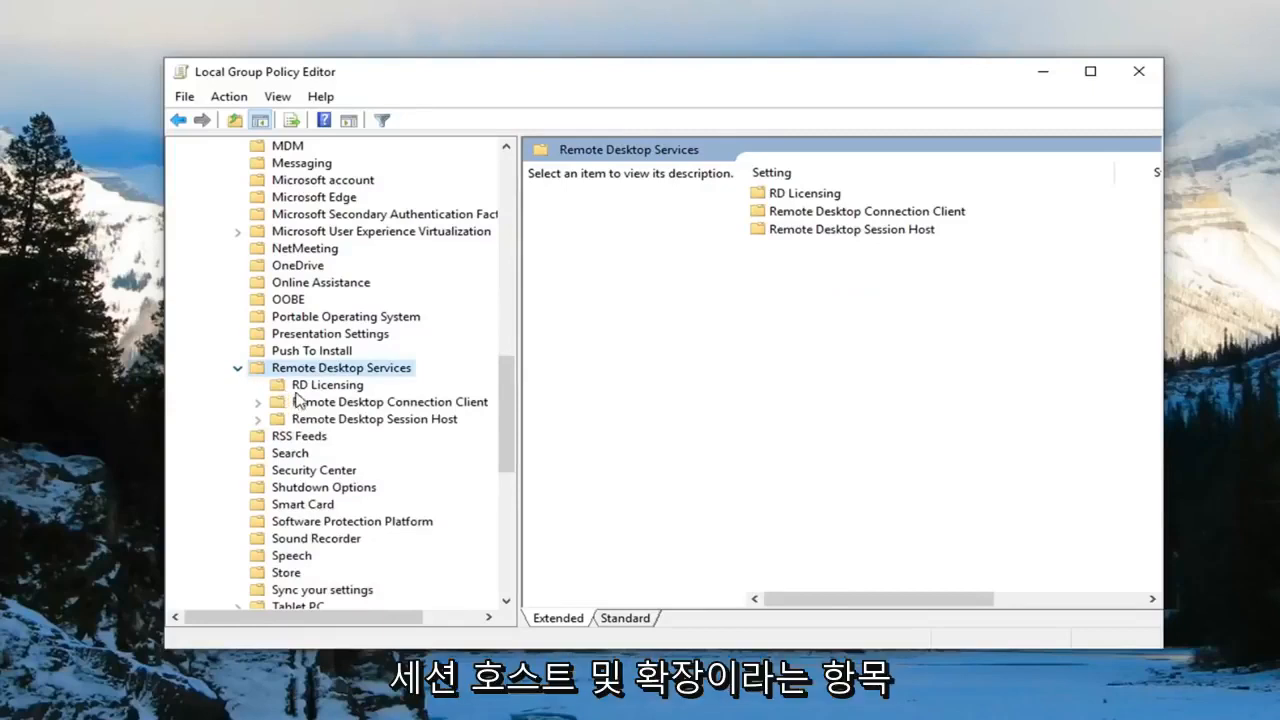
click(374, 420)
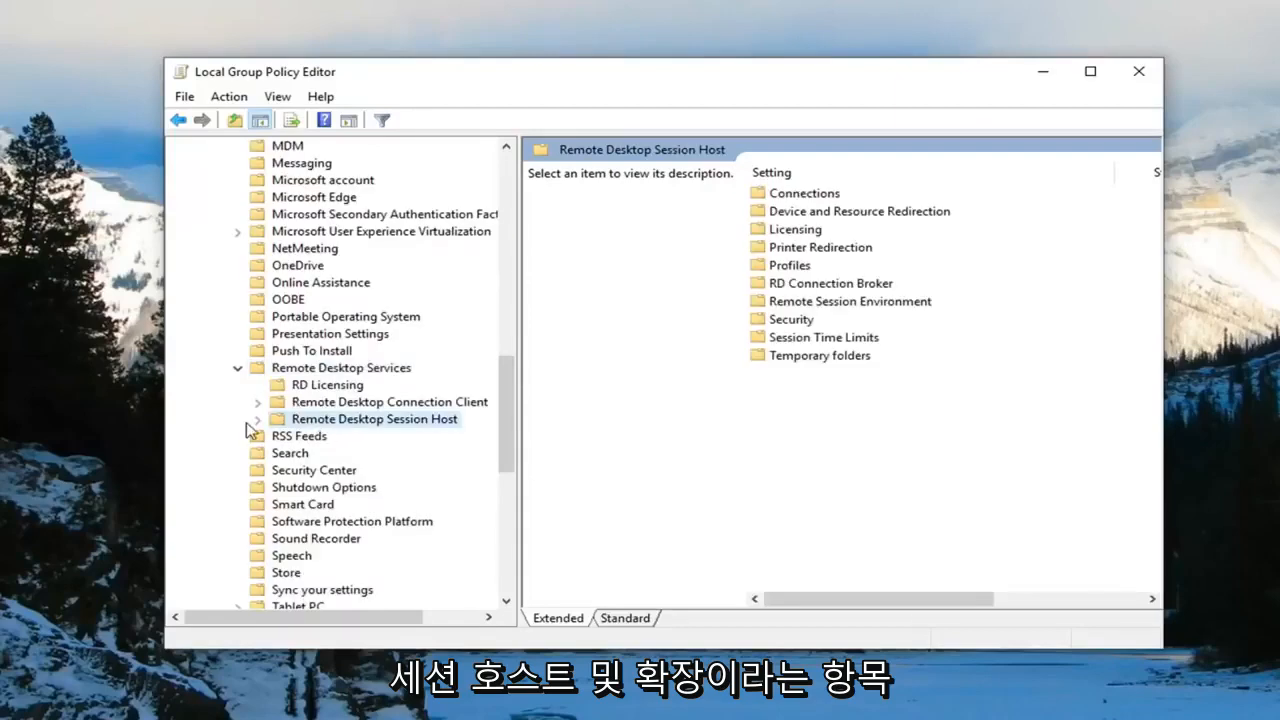
click(256, 420)
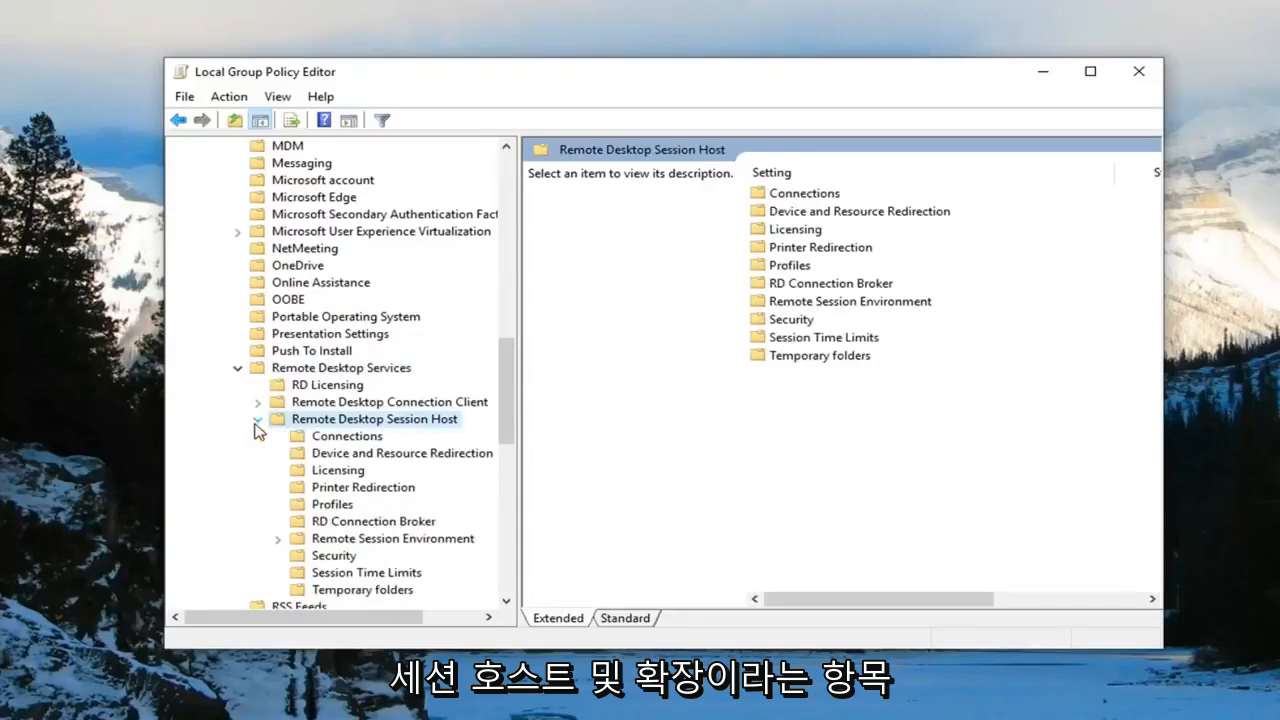
click(334, 556)
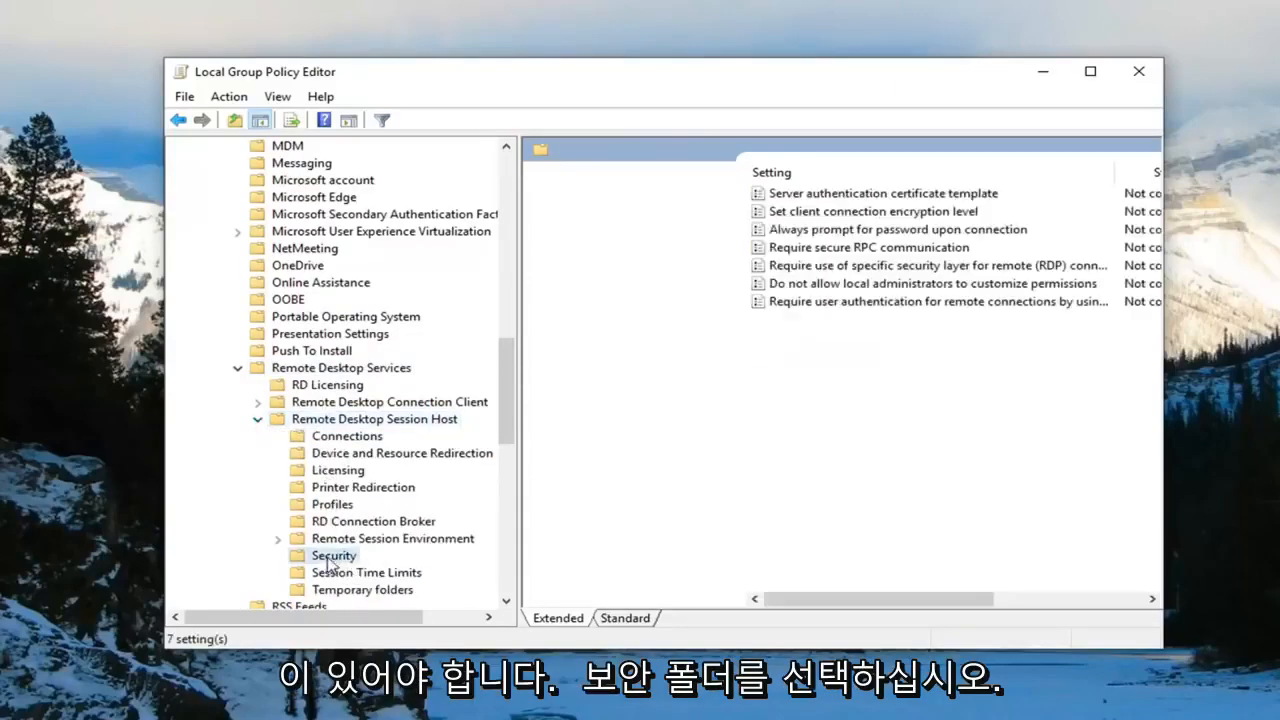
Step: Select 'Require use of specific security layer for remote (RDP) connections' in the Security folder
click(332, 556)
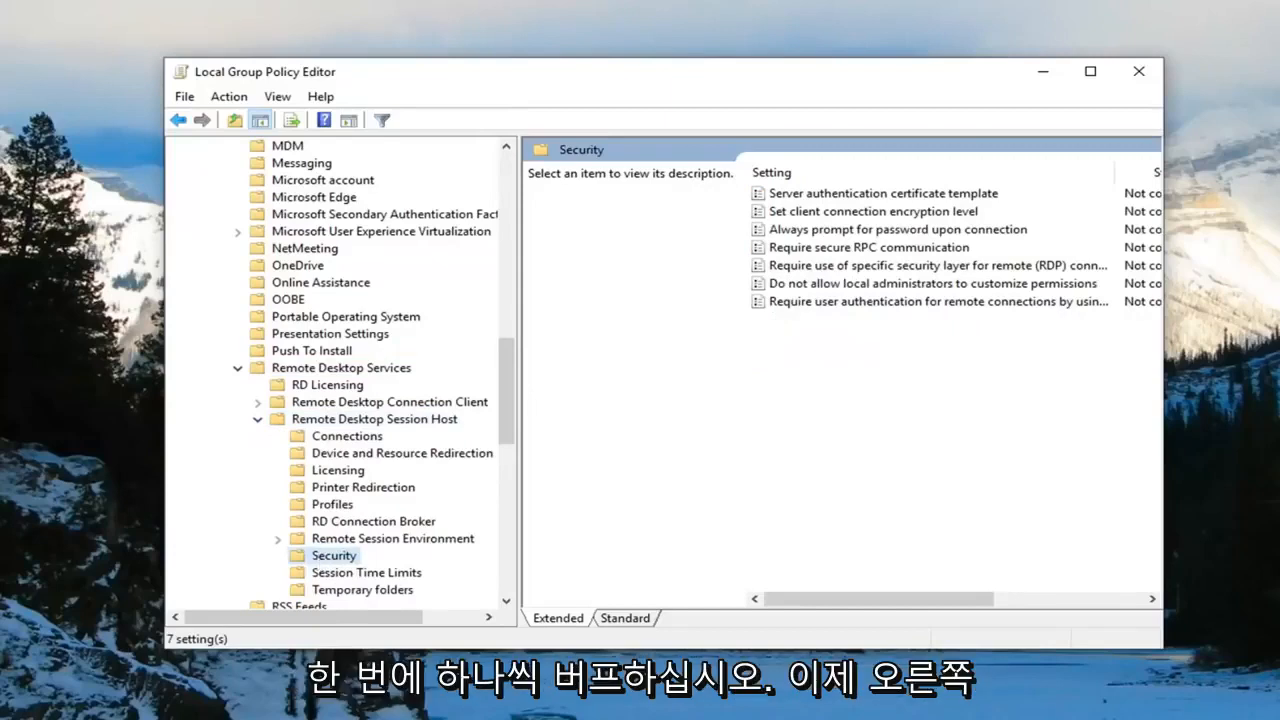
mouse_move(1114, 396)
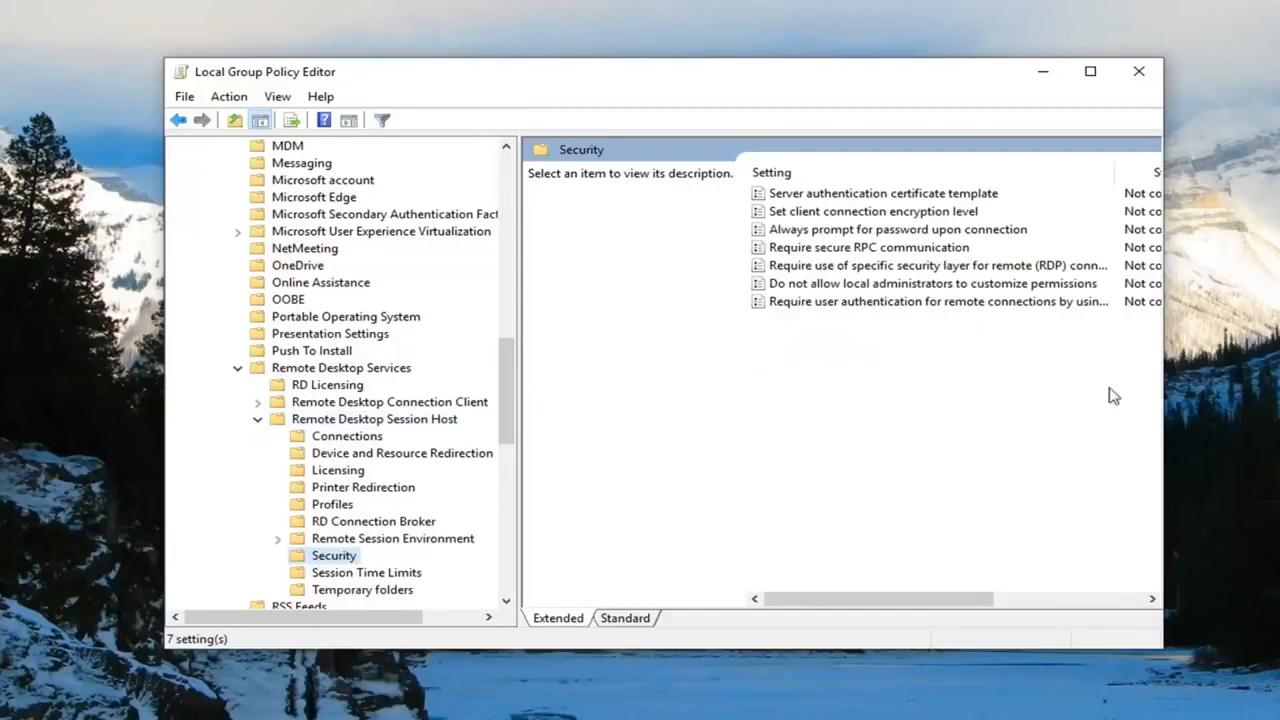
mouse_move(776, 264)
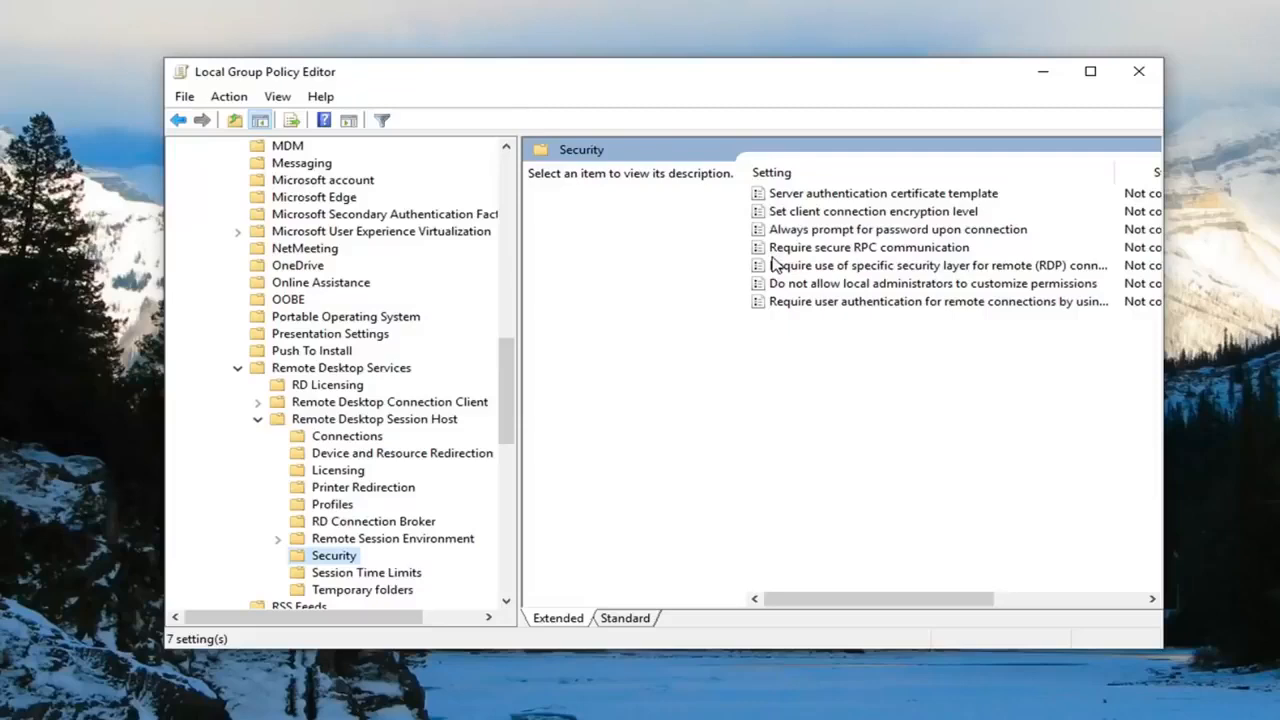
mouse_move(776, 264)
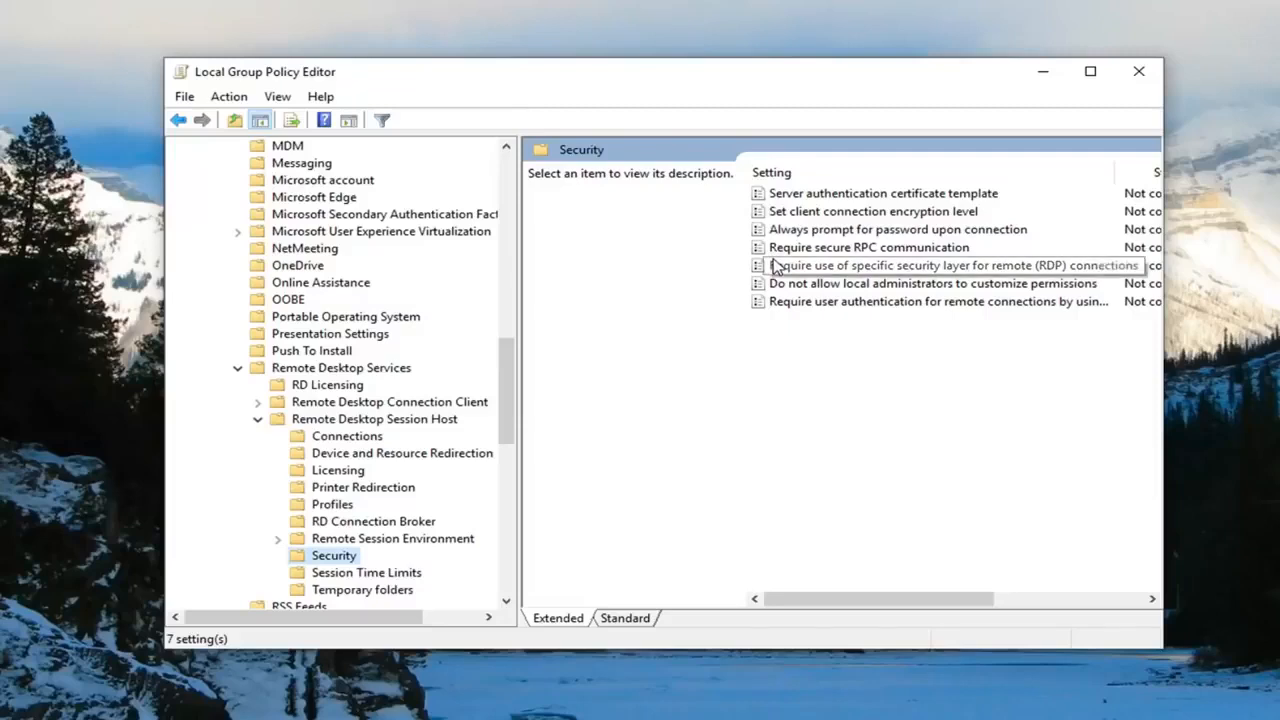
mouse_move(916, 280)
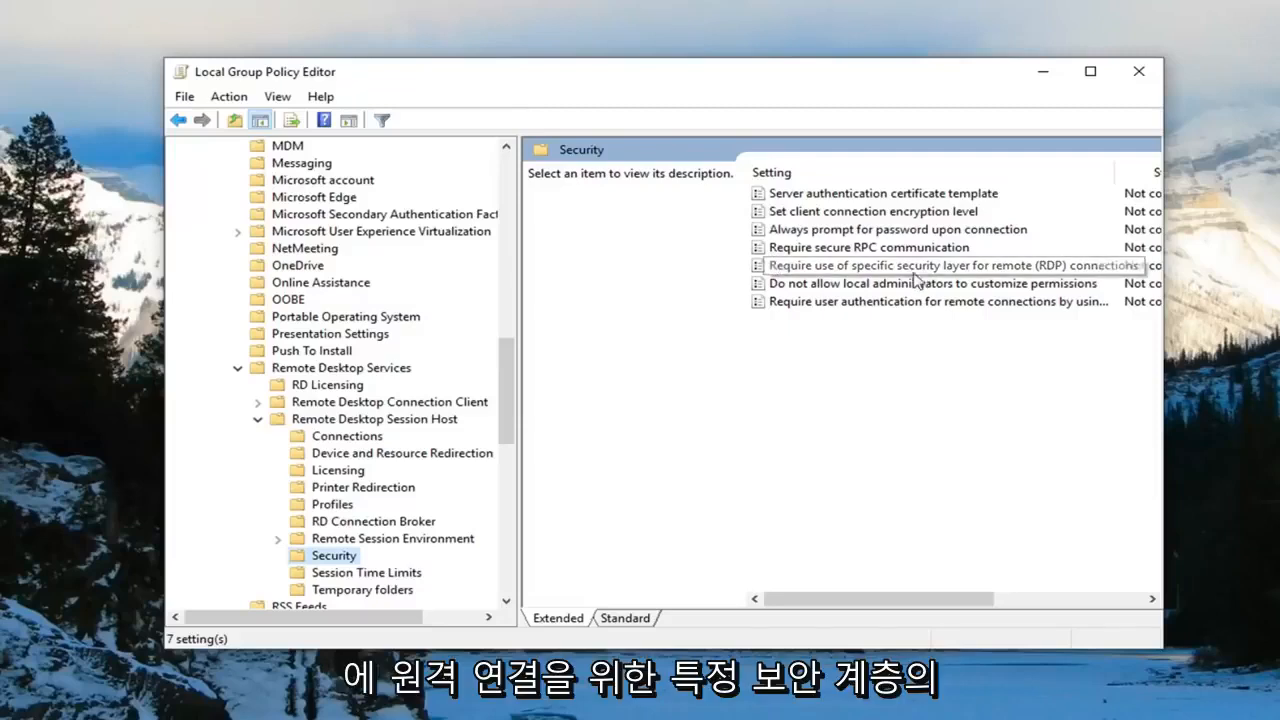
click(950, 264)
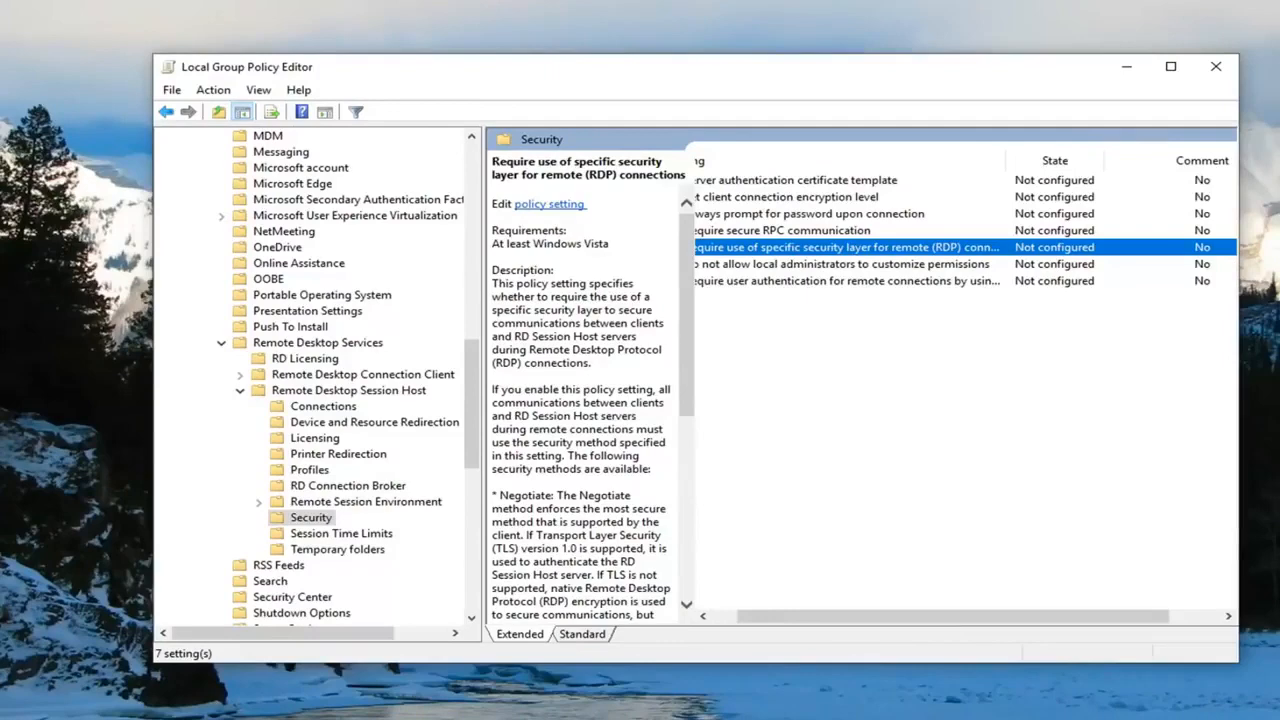
mouse_move(550, 210)
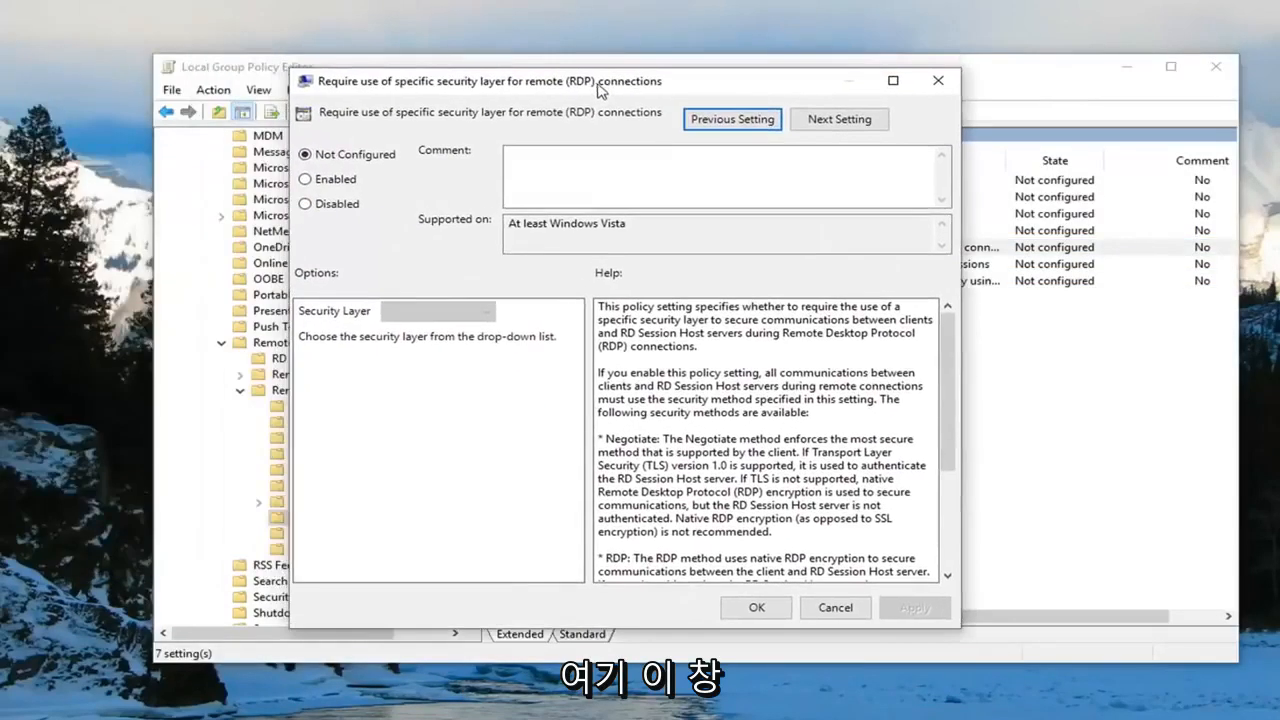
Step: Set the RDP security layer policy to Enabled with layer RDP and confirm it
click(304, 180)
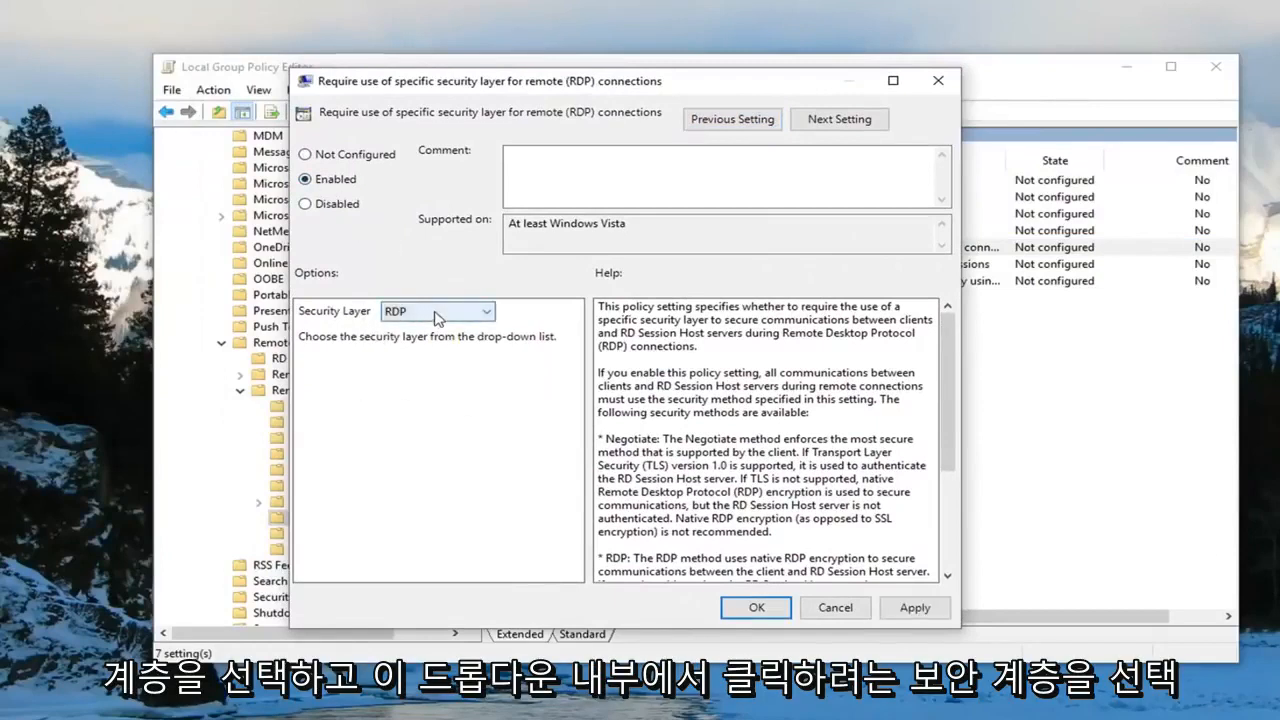
click(436, 312)
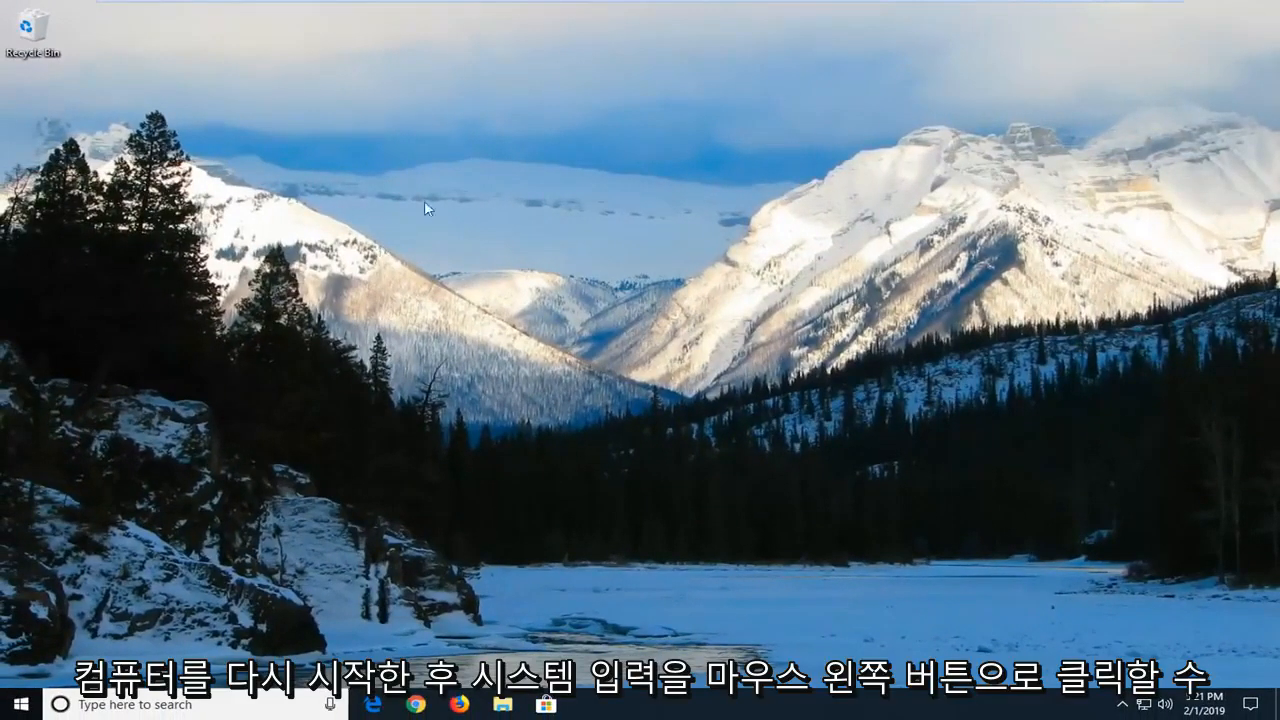
Step: Search the Start menu for 'system' to find the System Control Panel page
click(14, 704)
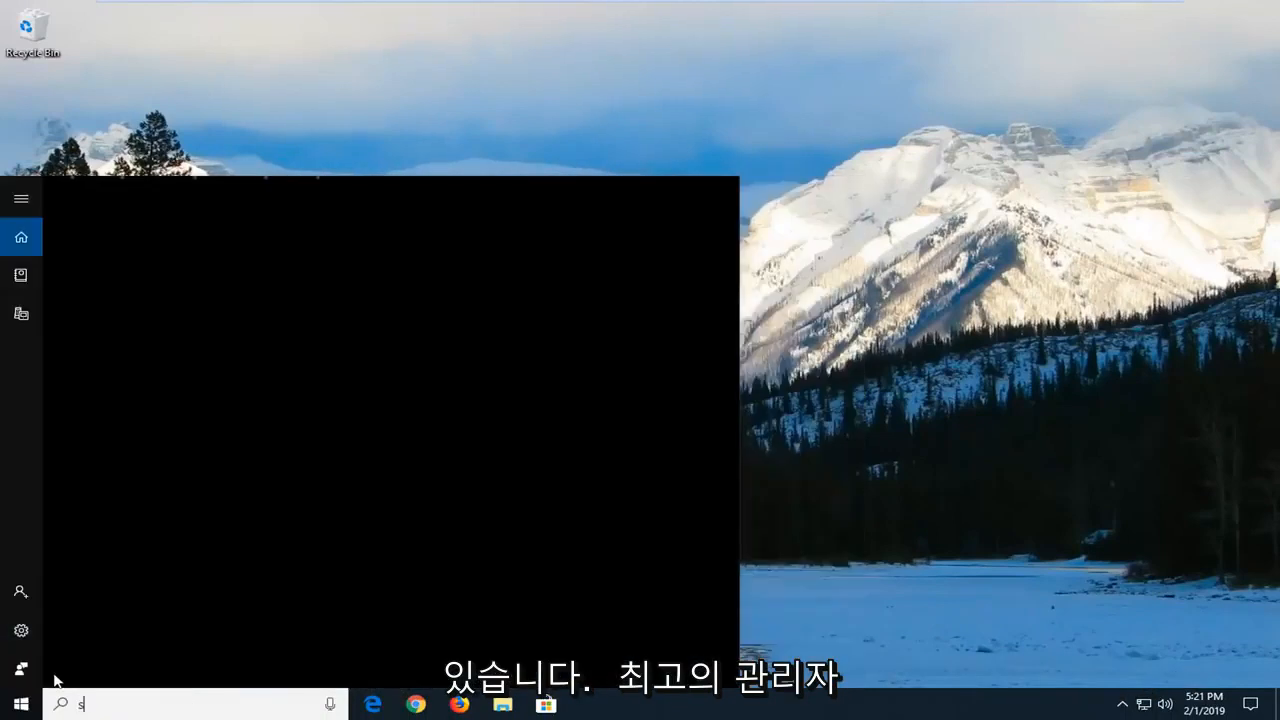
text(ystem)
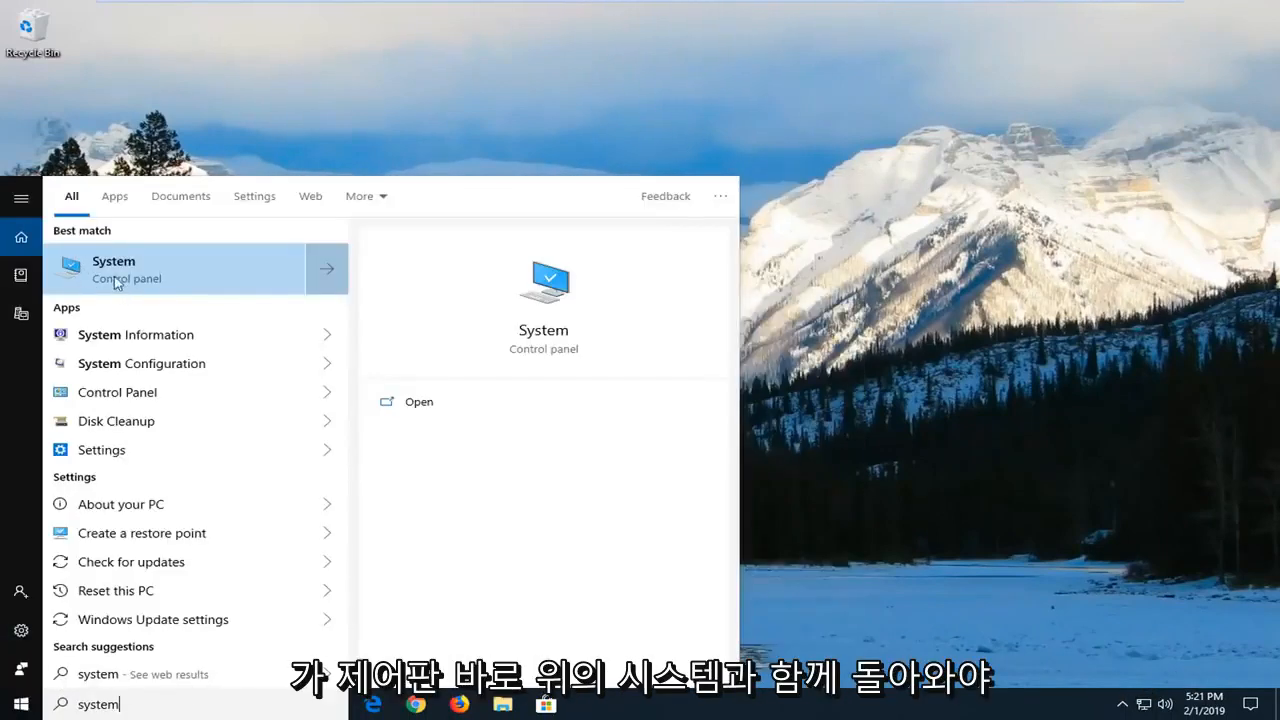
mouse_move(184, 288)
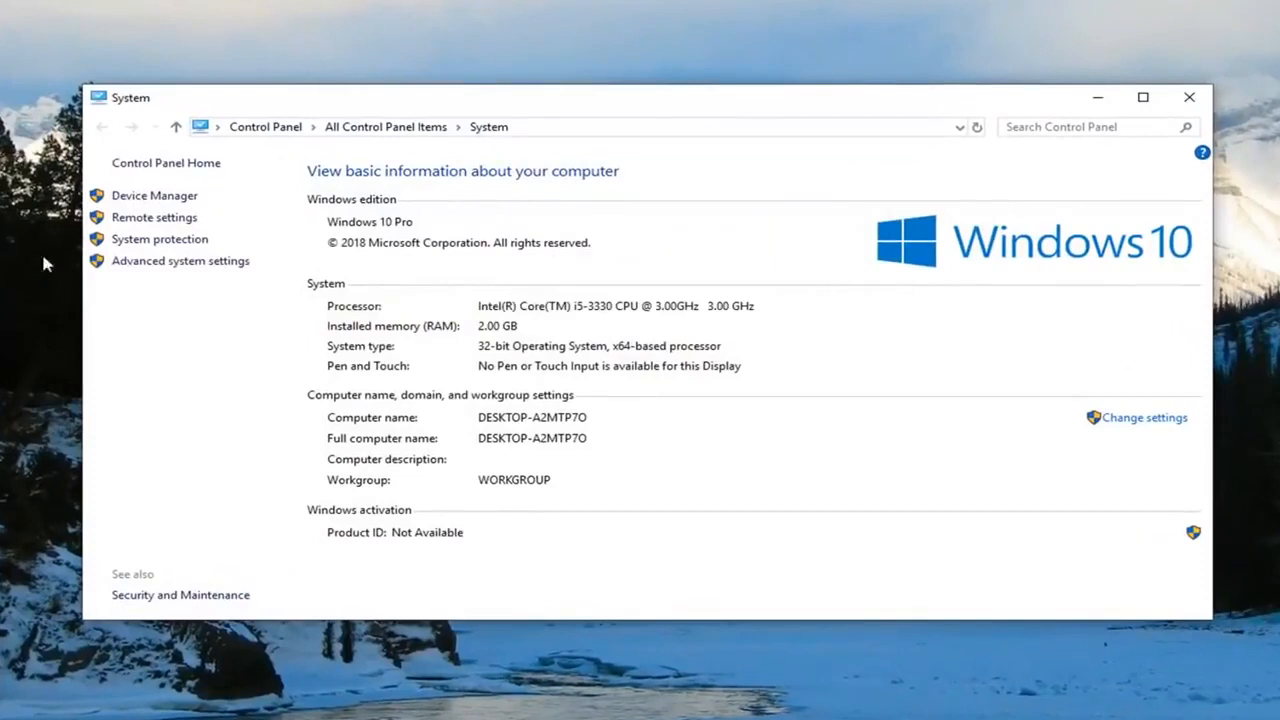
mouse_move(180, 260)
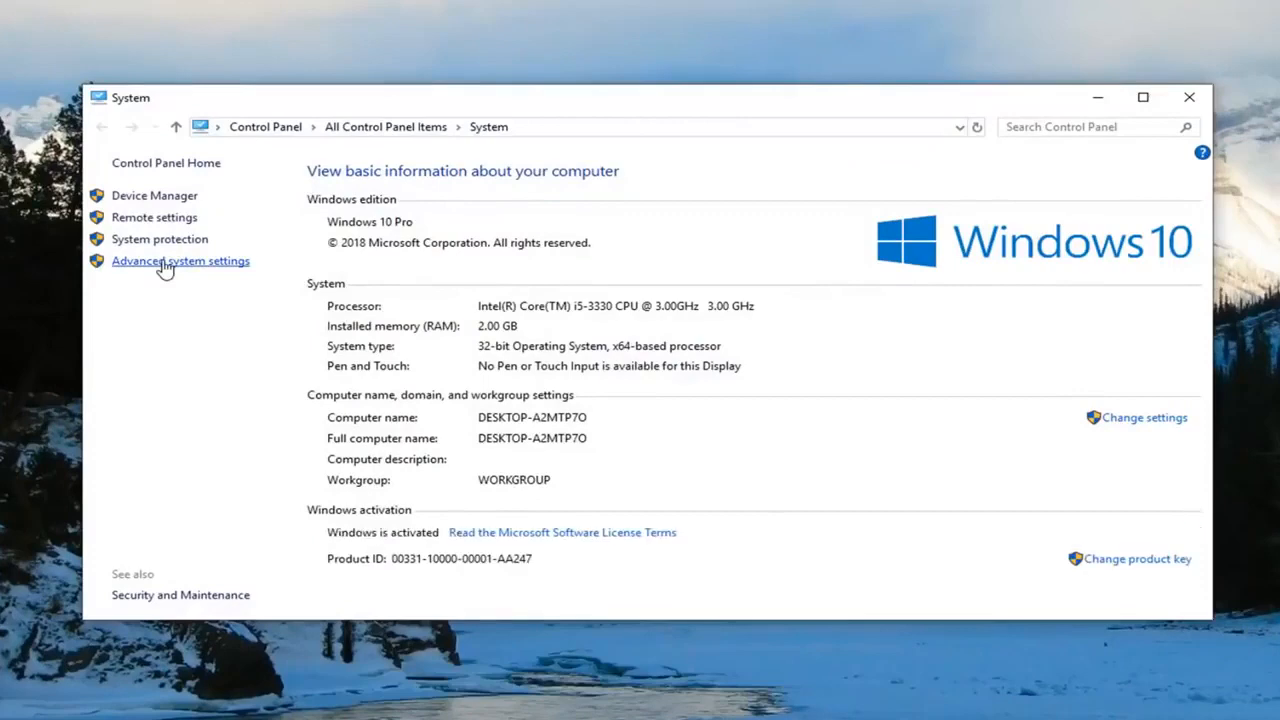
Step: Open System Properties via Advanced system settings
click(180, 260)
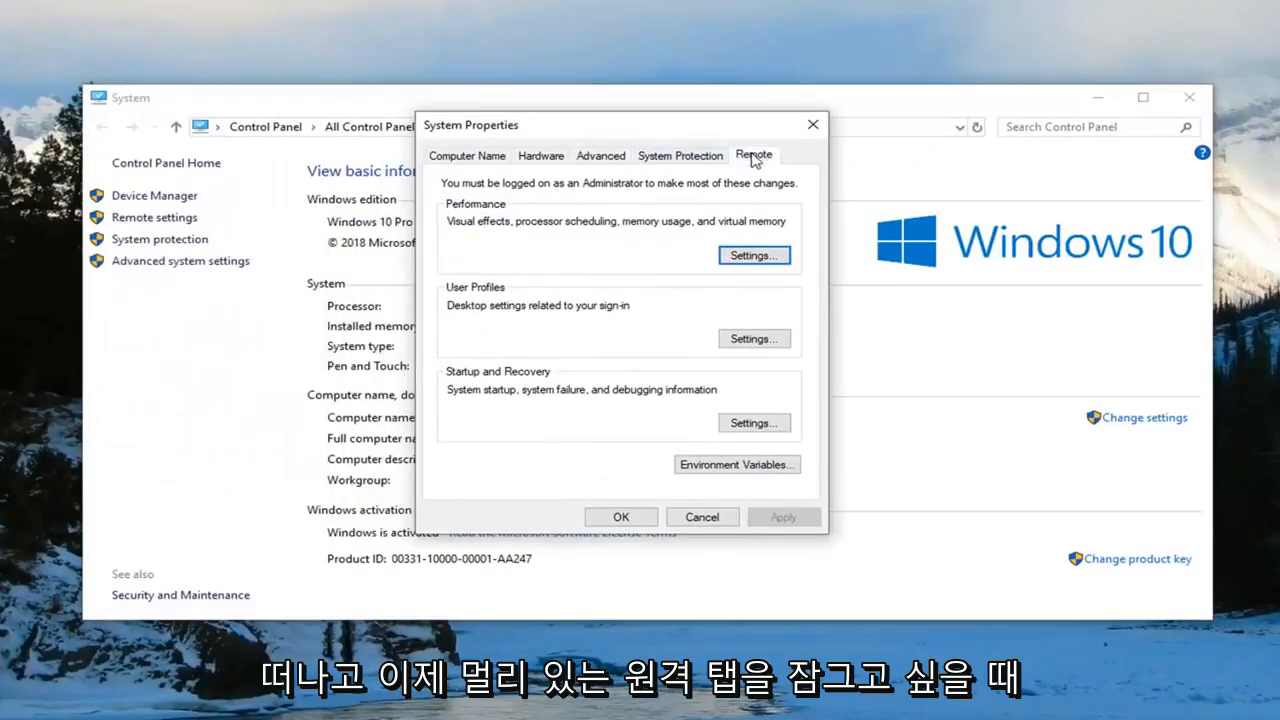
Step: On the Remote tab, allow remote connections without Network Level Authentication and apply
click(752, 156)
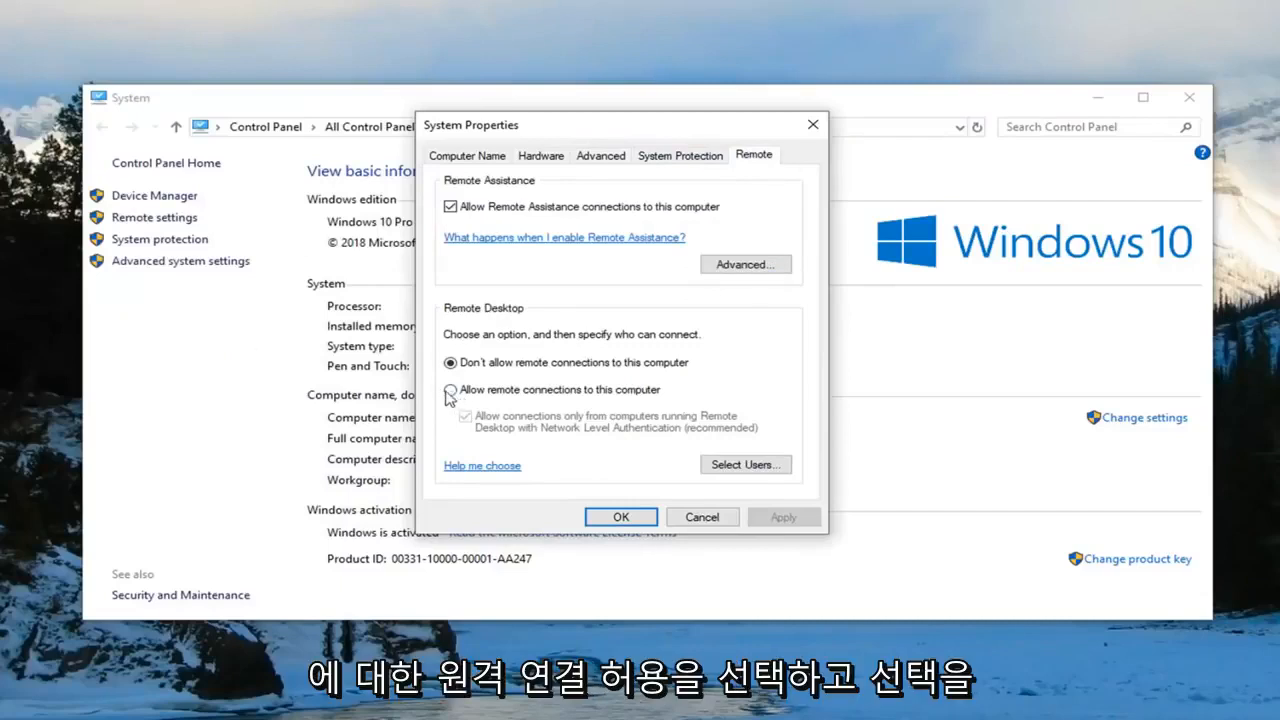
click(450, 390)
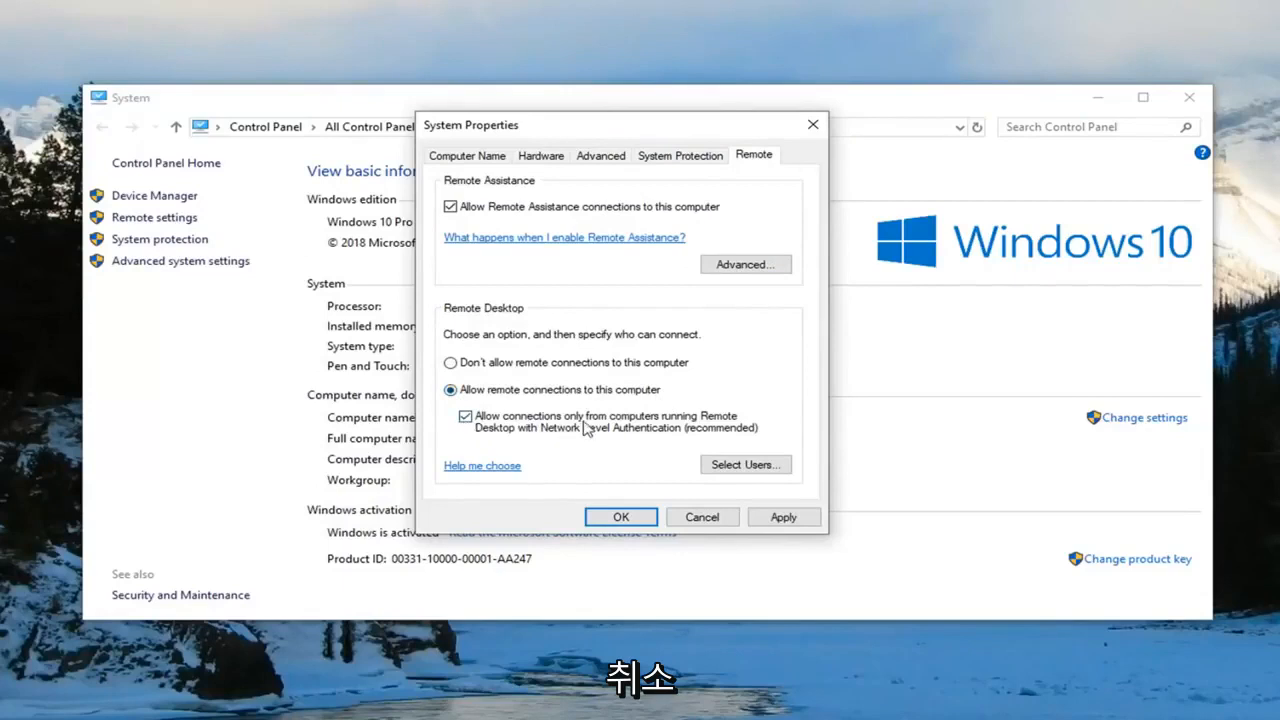
mouse_move(528, 440)
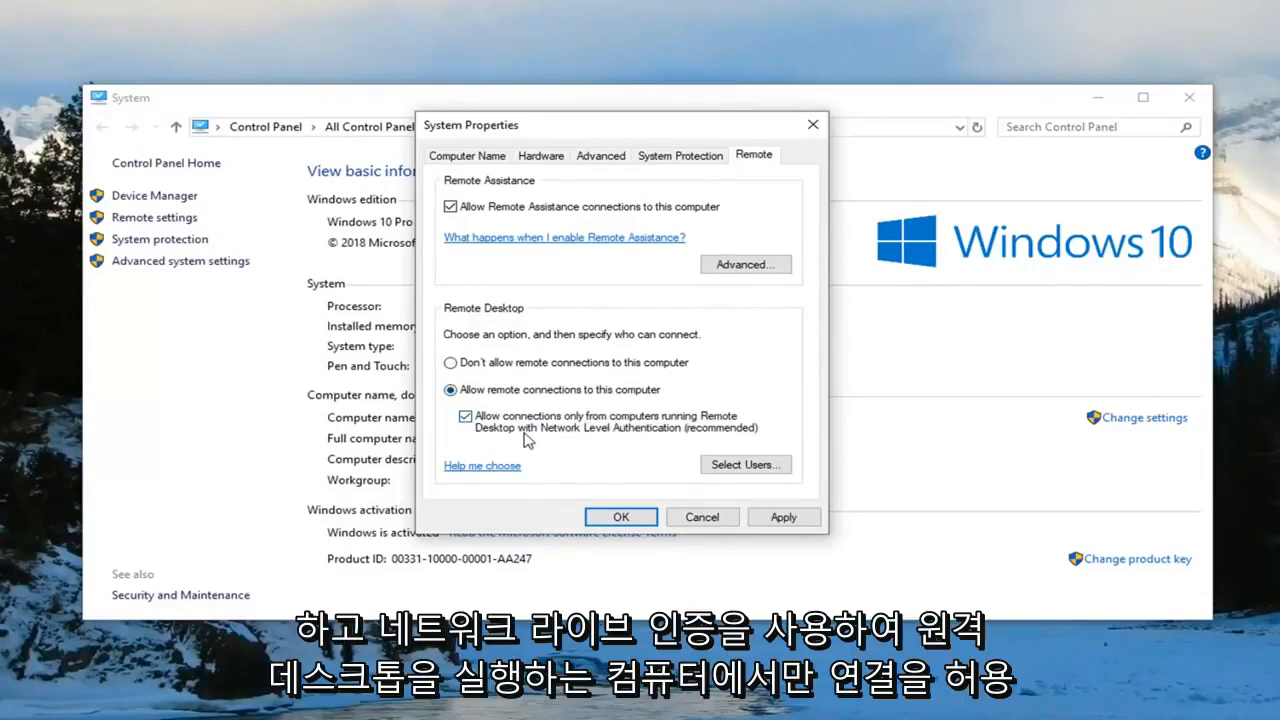
click(464, 416)
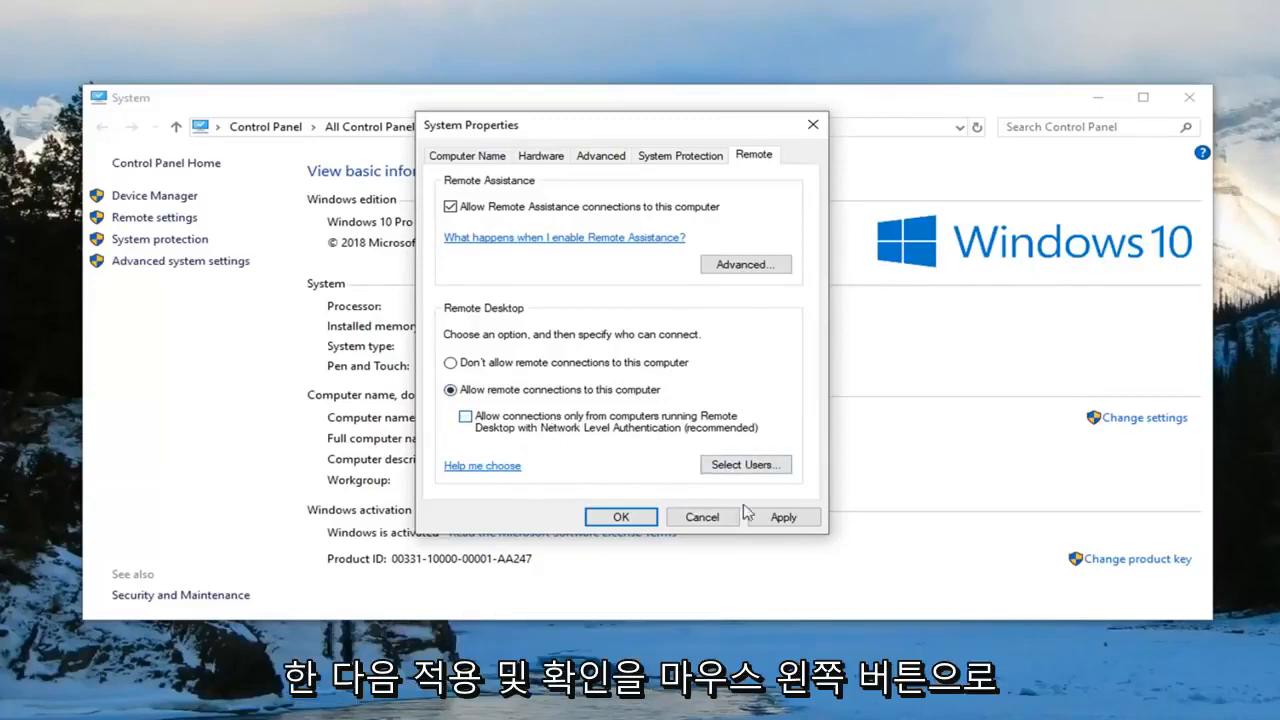
click(620, 516)
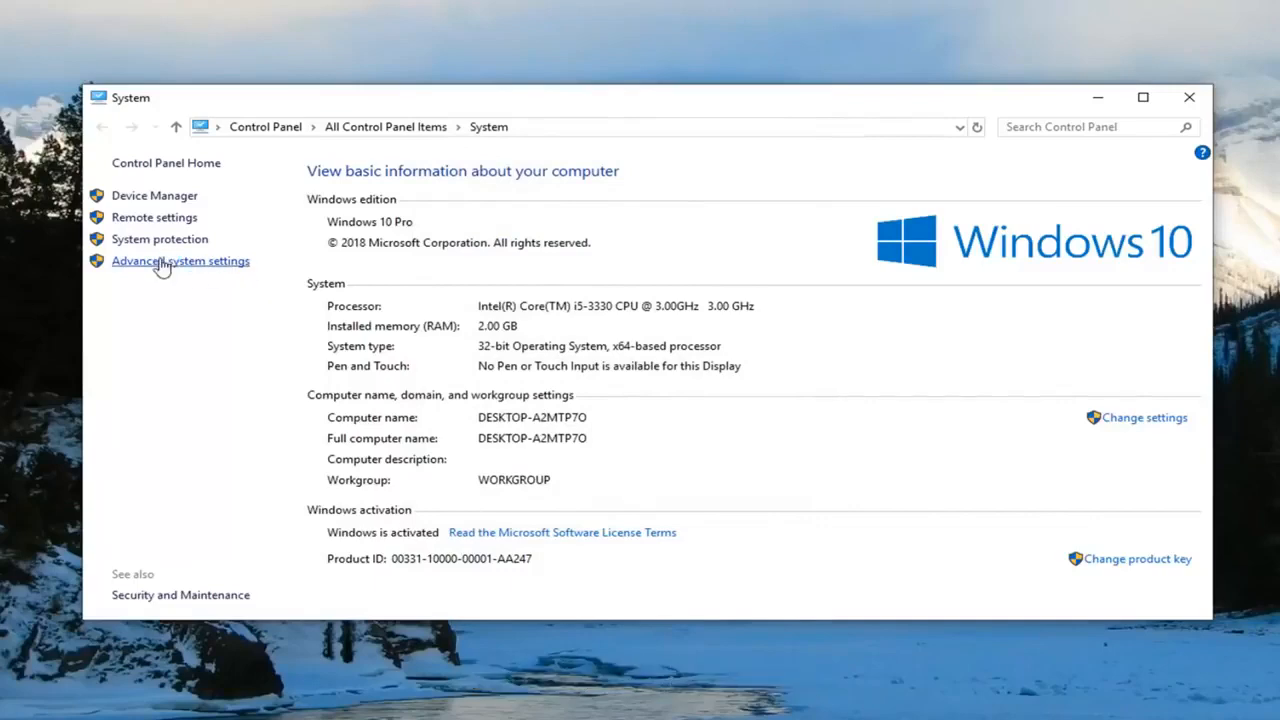
Step: In System Properties Remote settings, allow remote connections with Network Level Authentication required and apply
click(180, 260)
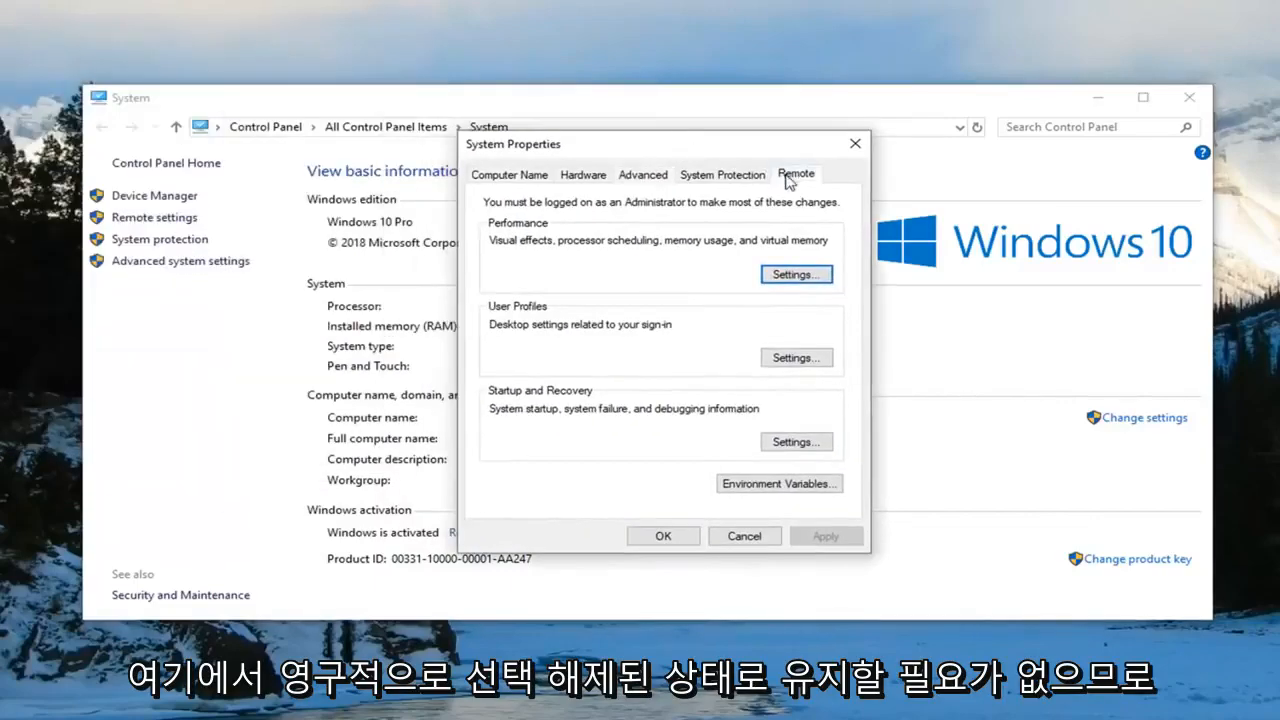
click(796, 174)
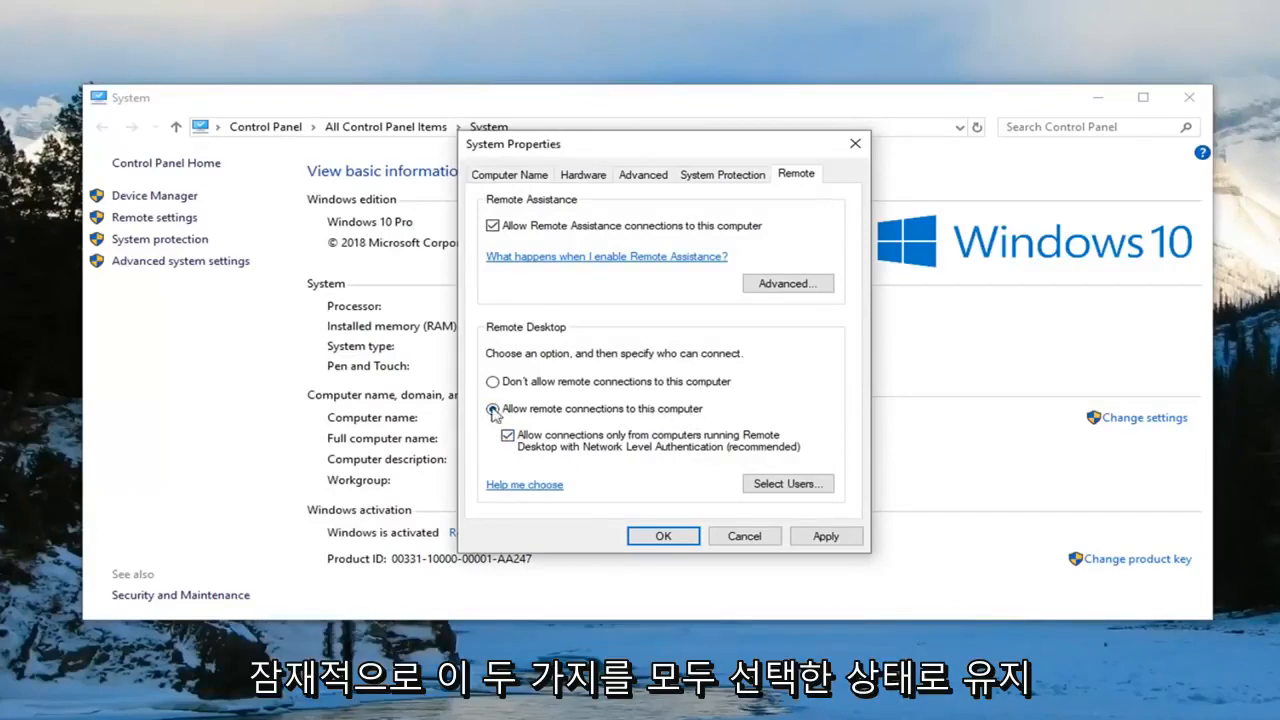
click(492, 408)
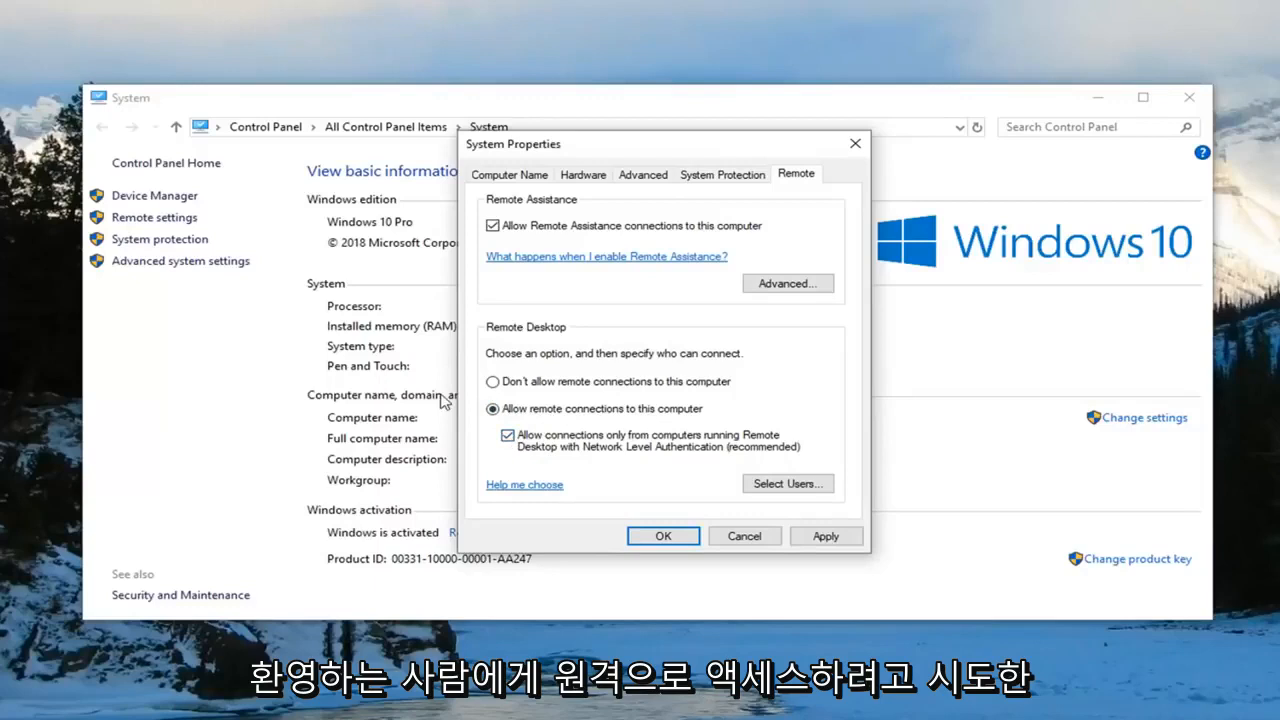
mouse_move(632, 458)
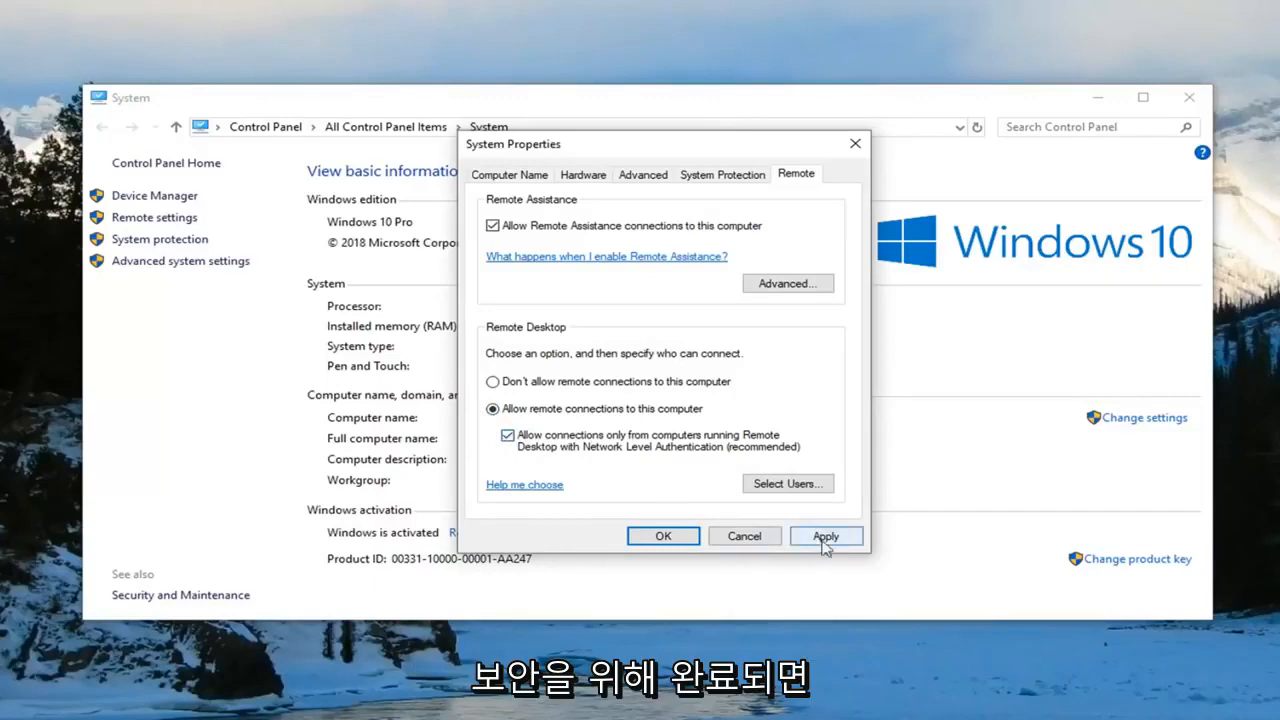
click(824, 536)
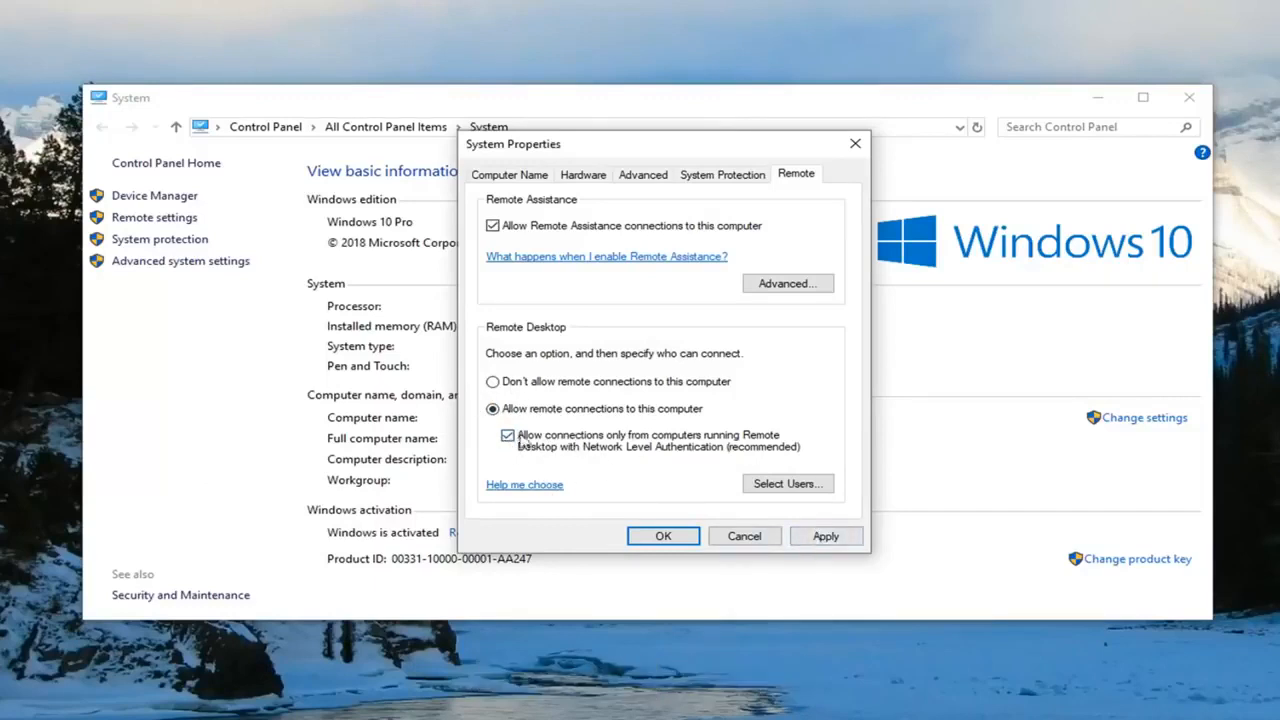
click(824, 536)
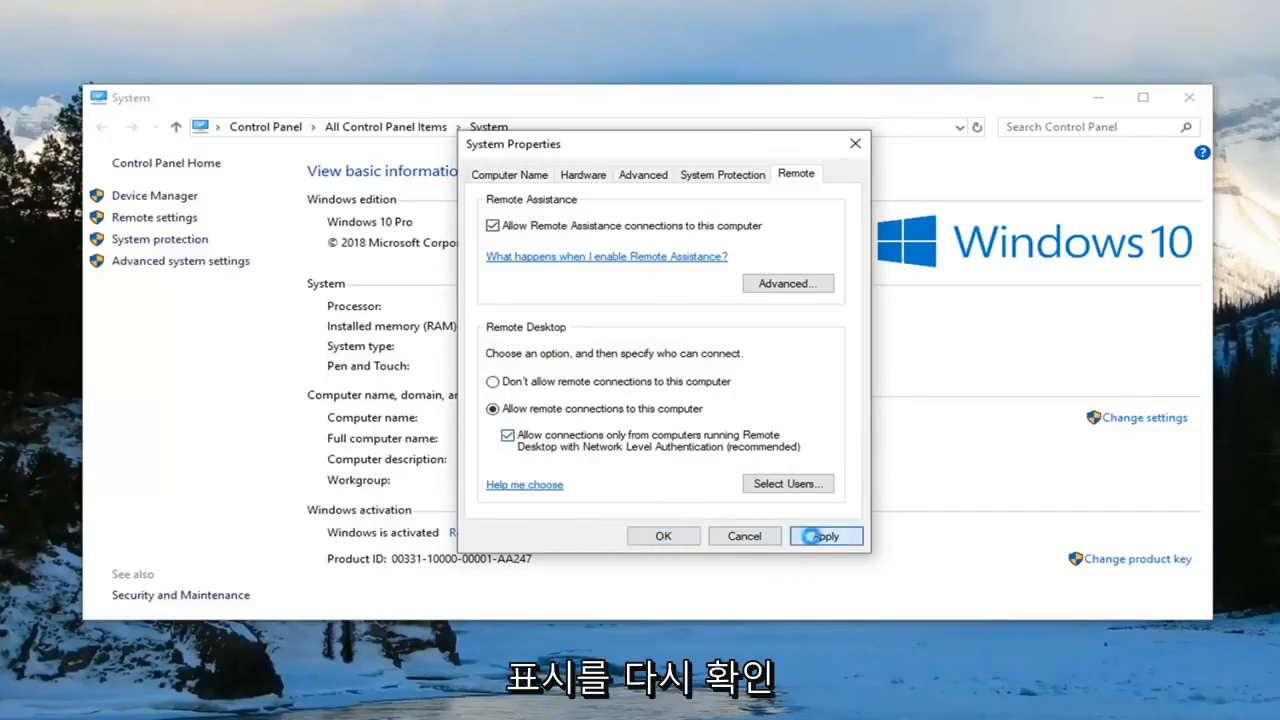